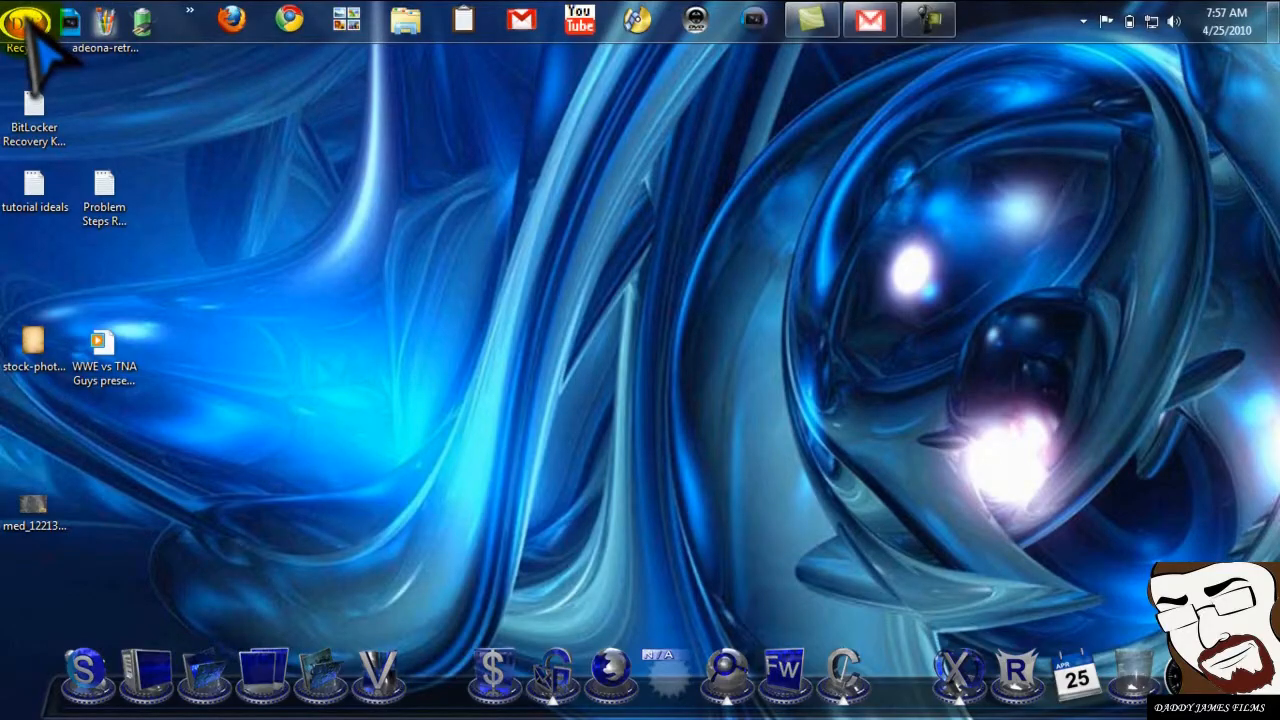
Search the Start Menu for 'psr' to find Problem Steps Recorder
{"action": "left_click", "coordinate": [30, 24]}
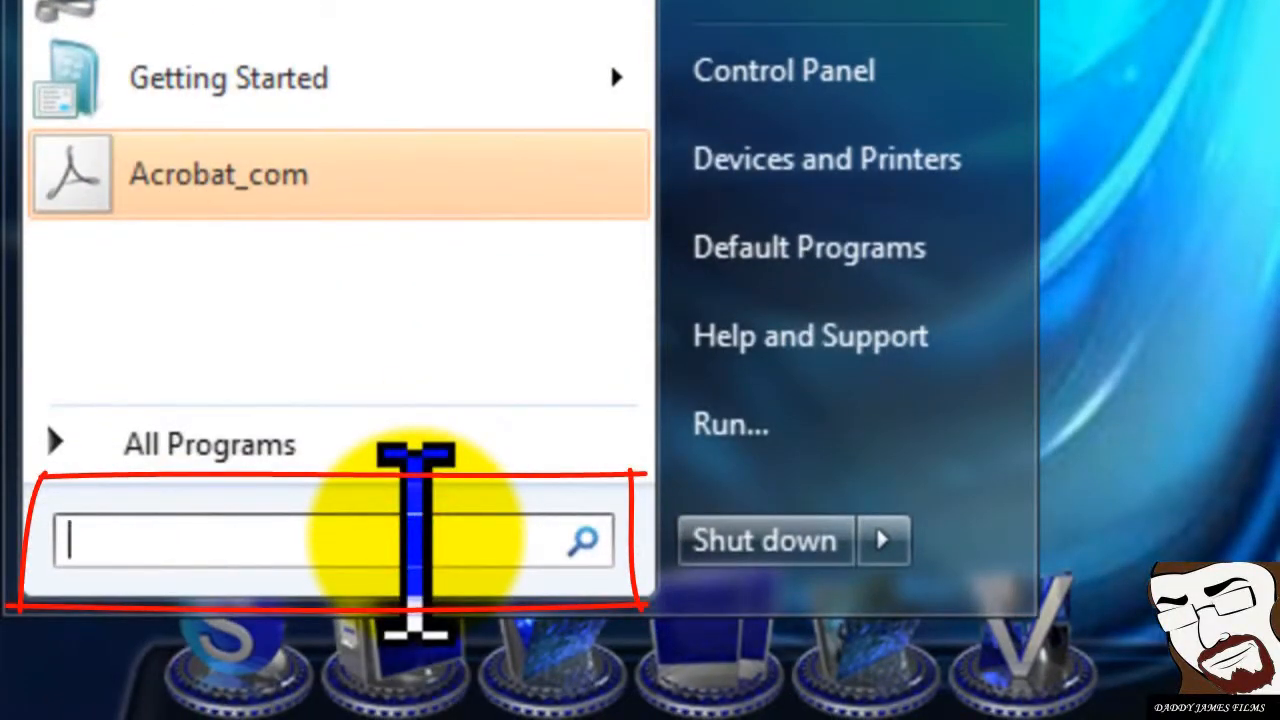
{"action": "type", "text": "ps"}
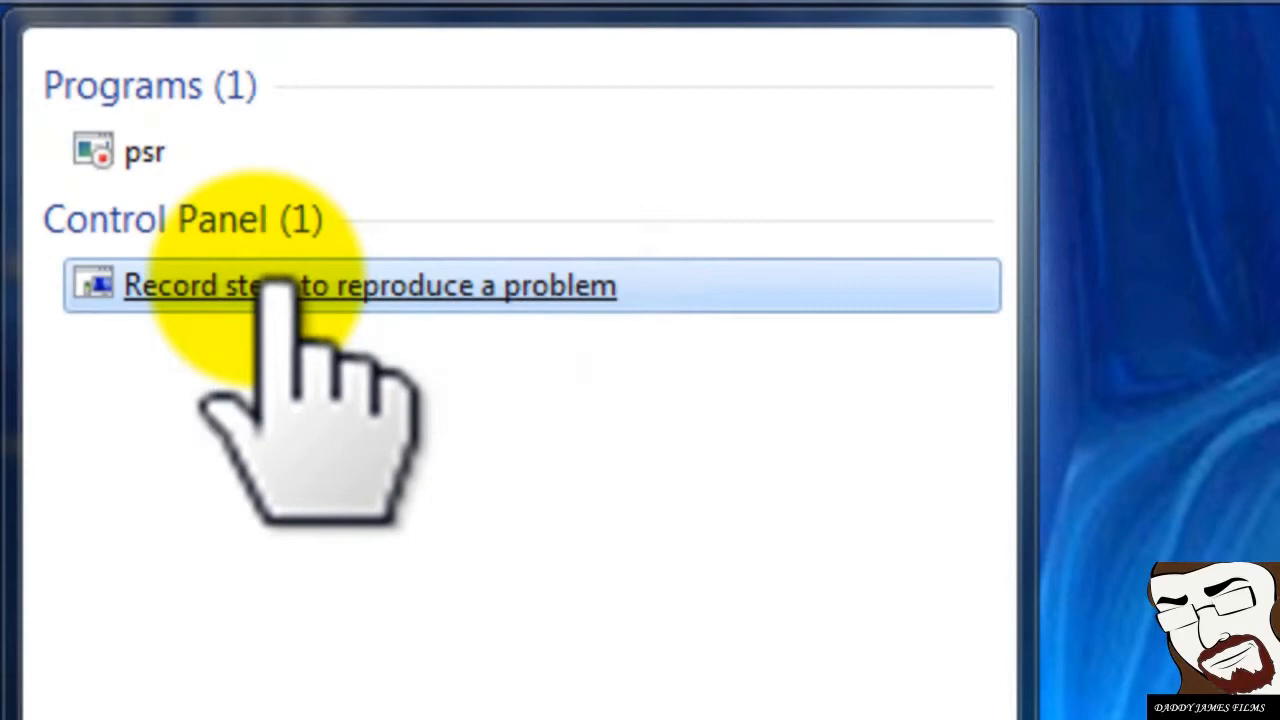
{"action": "mouse_move", "coordinate": [136, 160]}
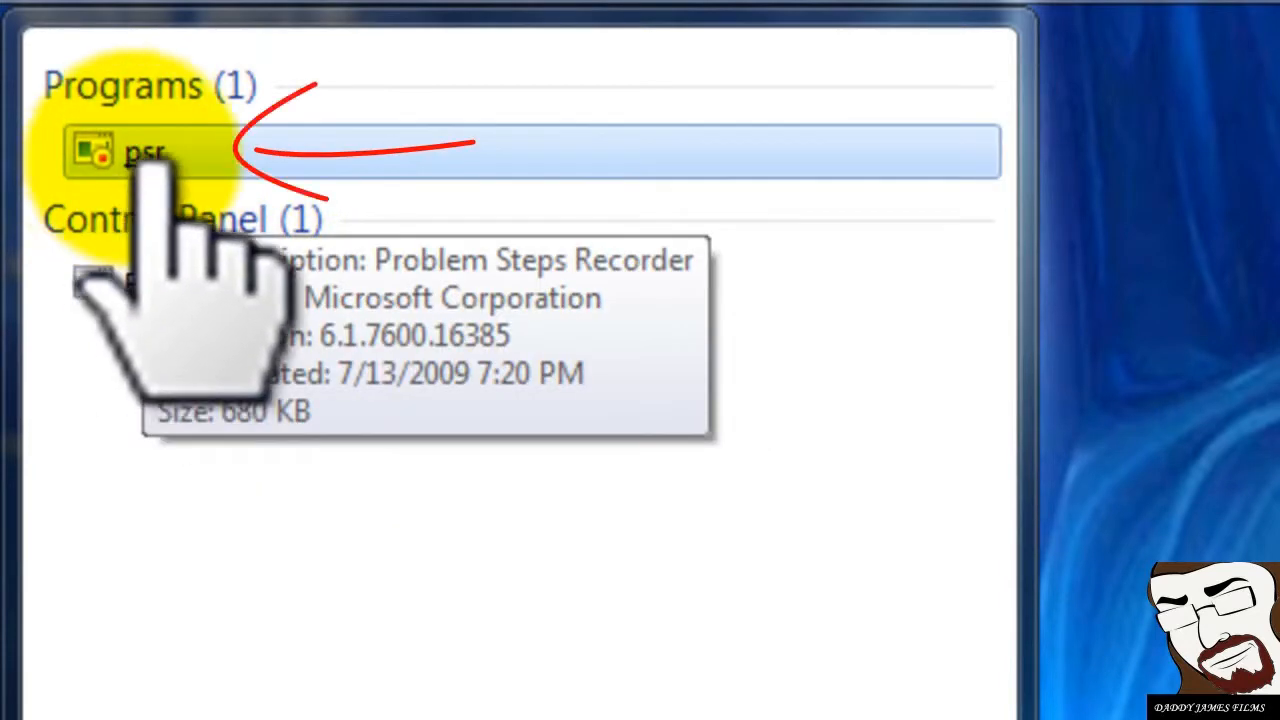
Launch psr from its right-click context menu in the search results
{"action": "right_click", "coordinate": [136, 150]}
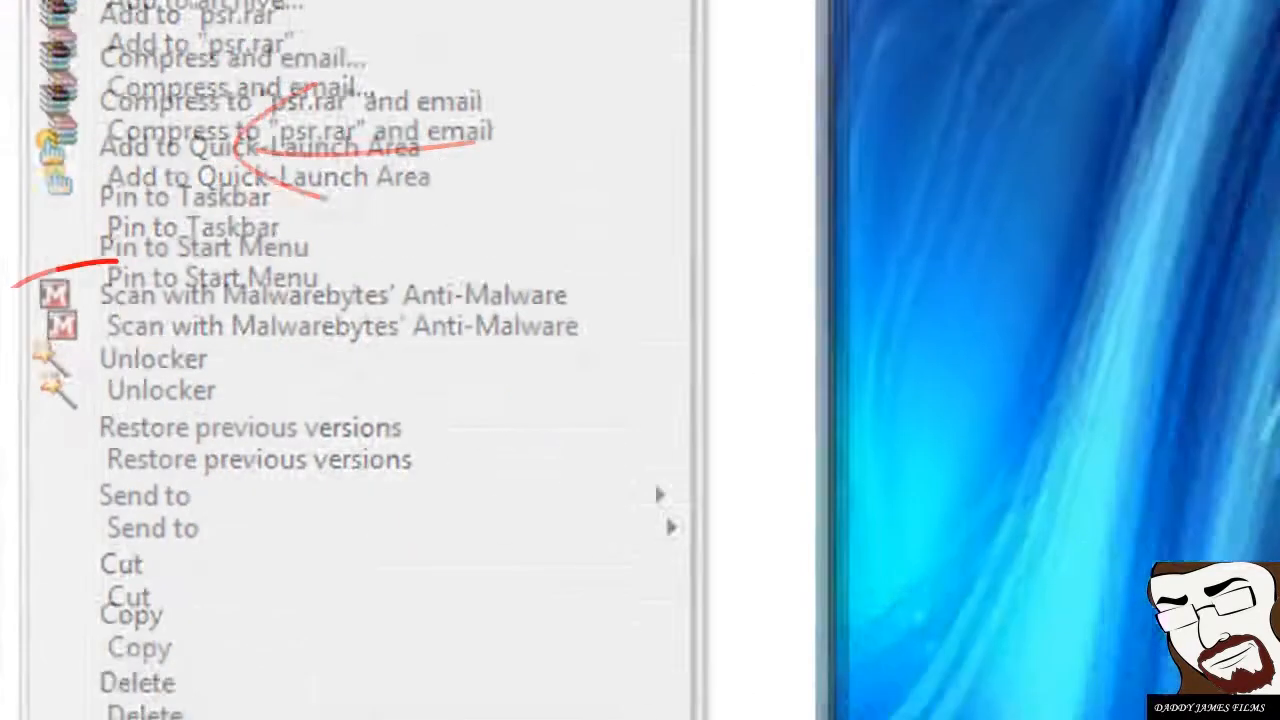
{"action": "left_click", "coordinate": [96, 300]}
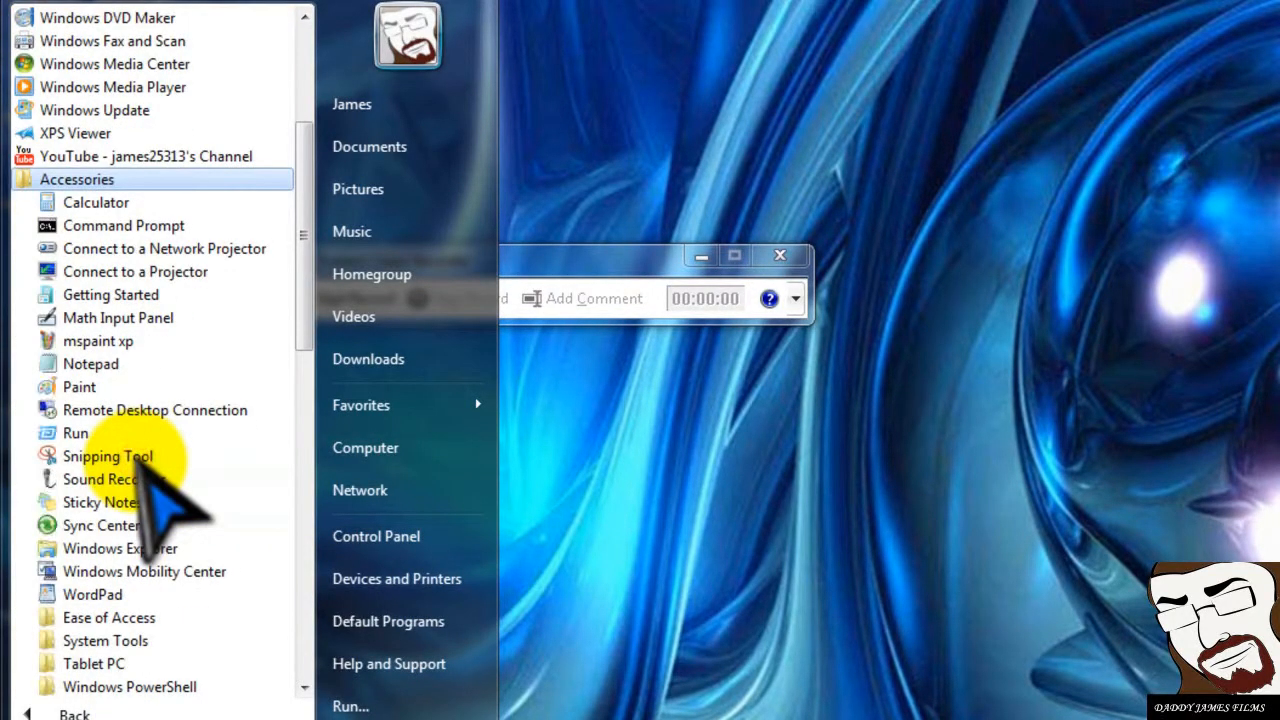
Launch Sound Recorder from Accessories and close it again
{"action": "left_click", "coordinate": [96, 480]}
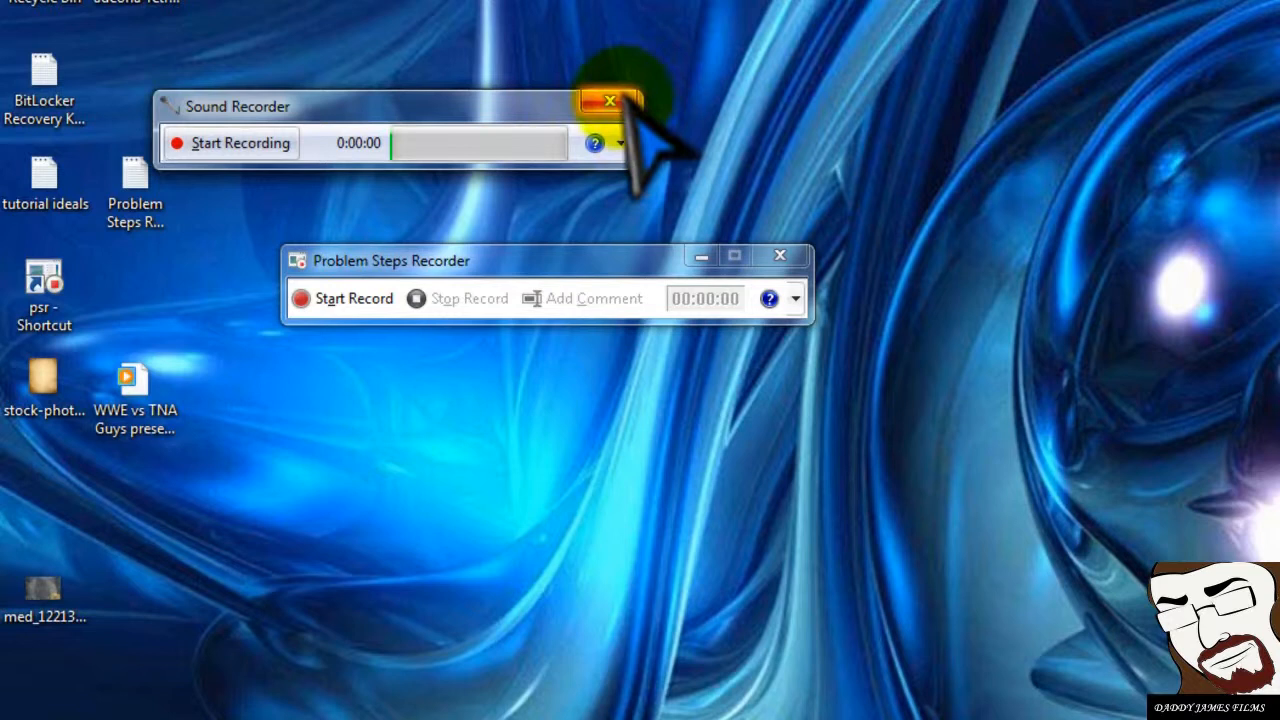
{"action": "left_click", "coordinate": [604, 100]}
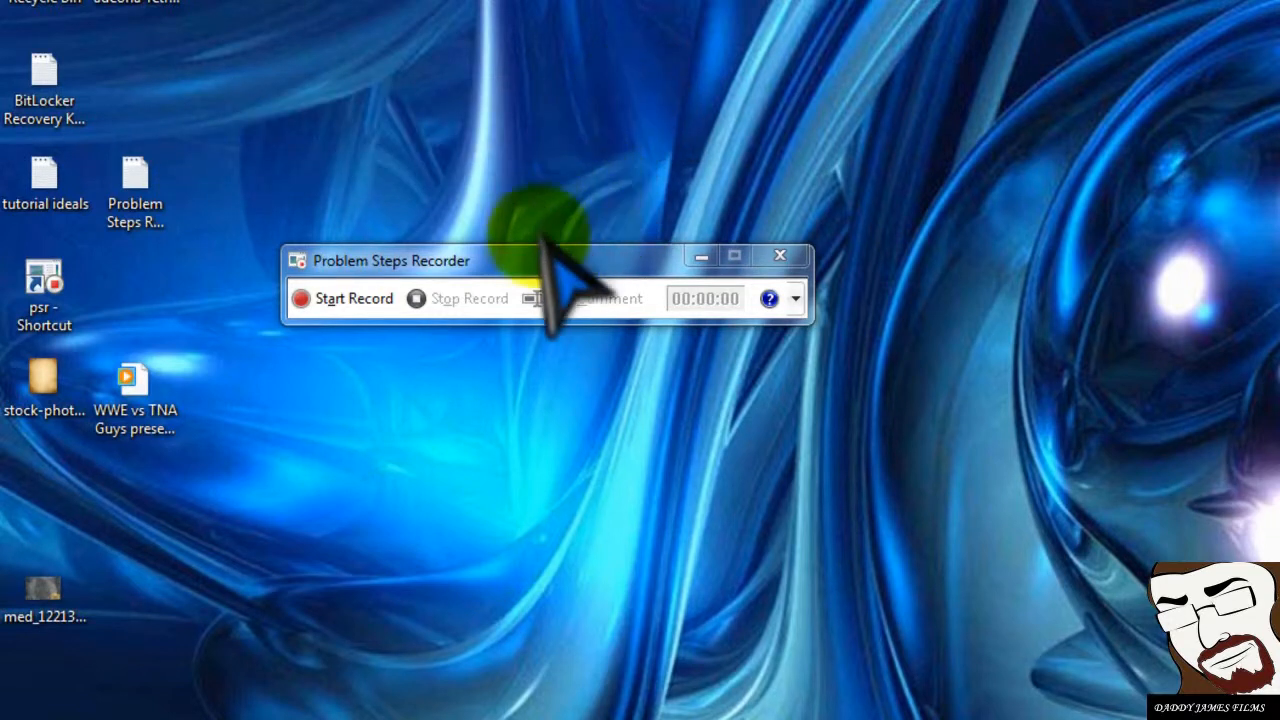
{"action": "mouse_move", "coordinate": [556, 320]}
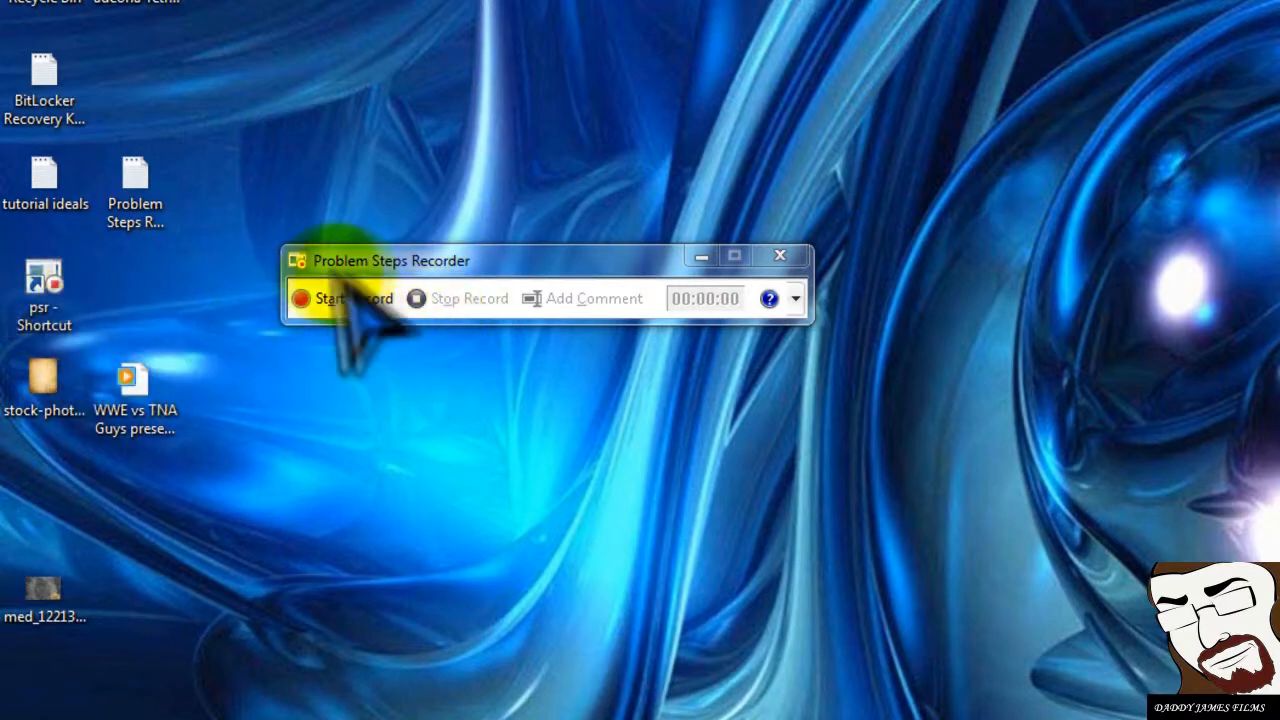
Start recording, hide Camtasia and navigate Start > All Programs > Accessories to Notepad
{"action": "left_click", "coordinate": [348, 298]}
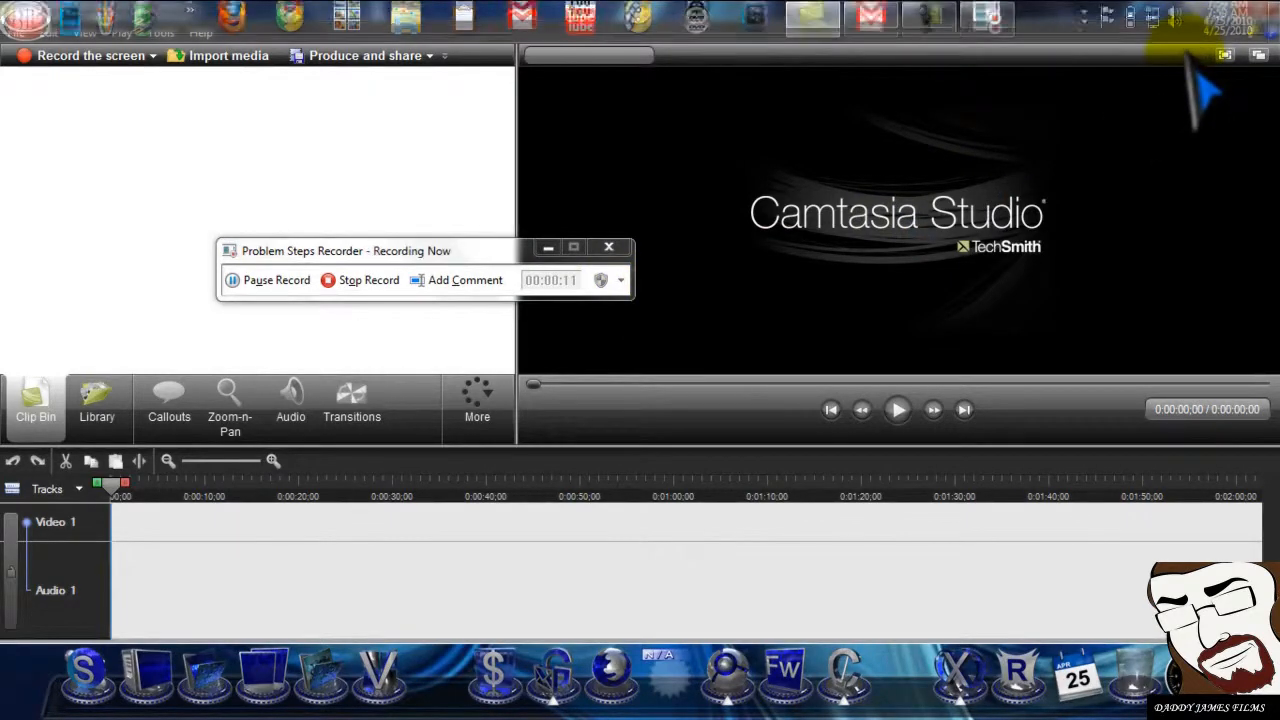
{"action": "left_click", "coordinate": [548, 248]}
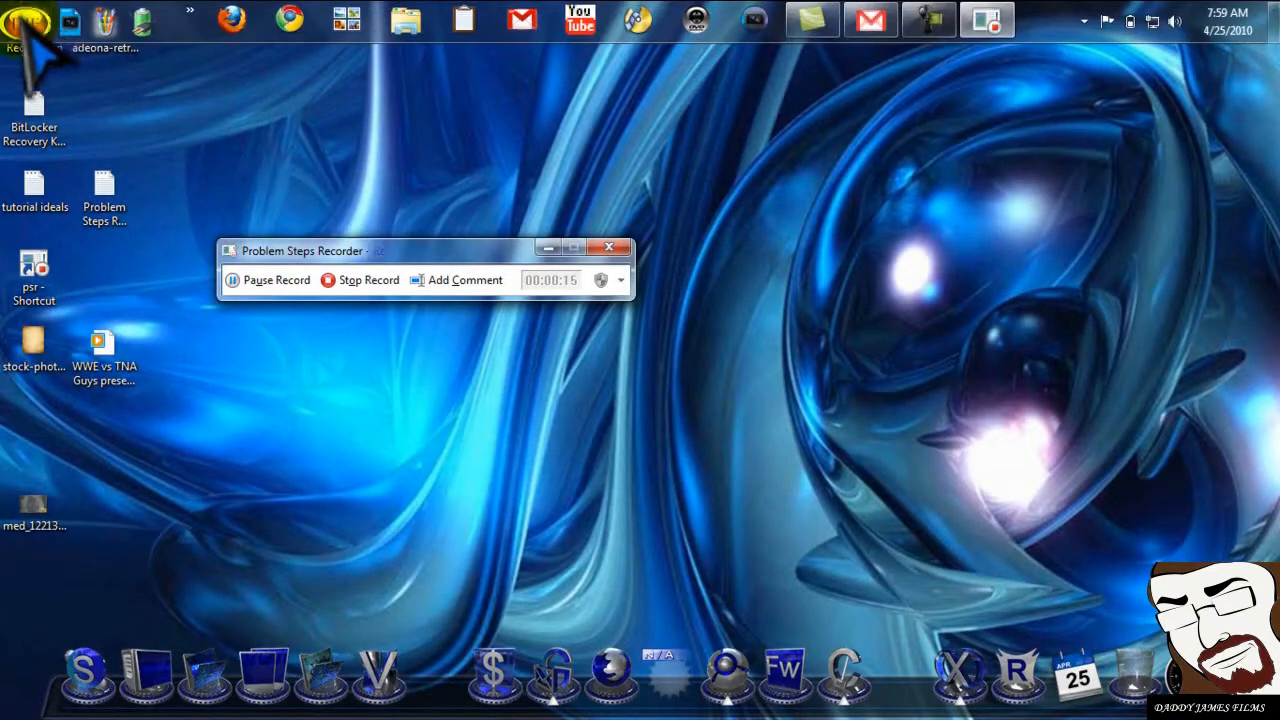
{"action": "left_click", "coordinate": [24, 22]}
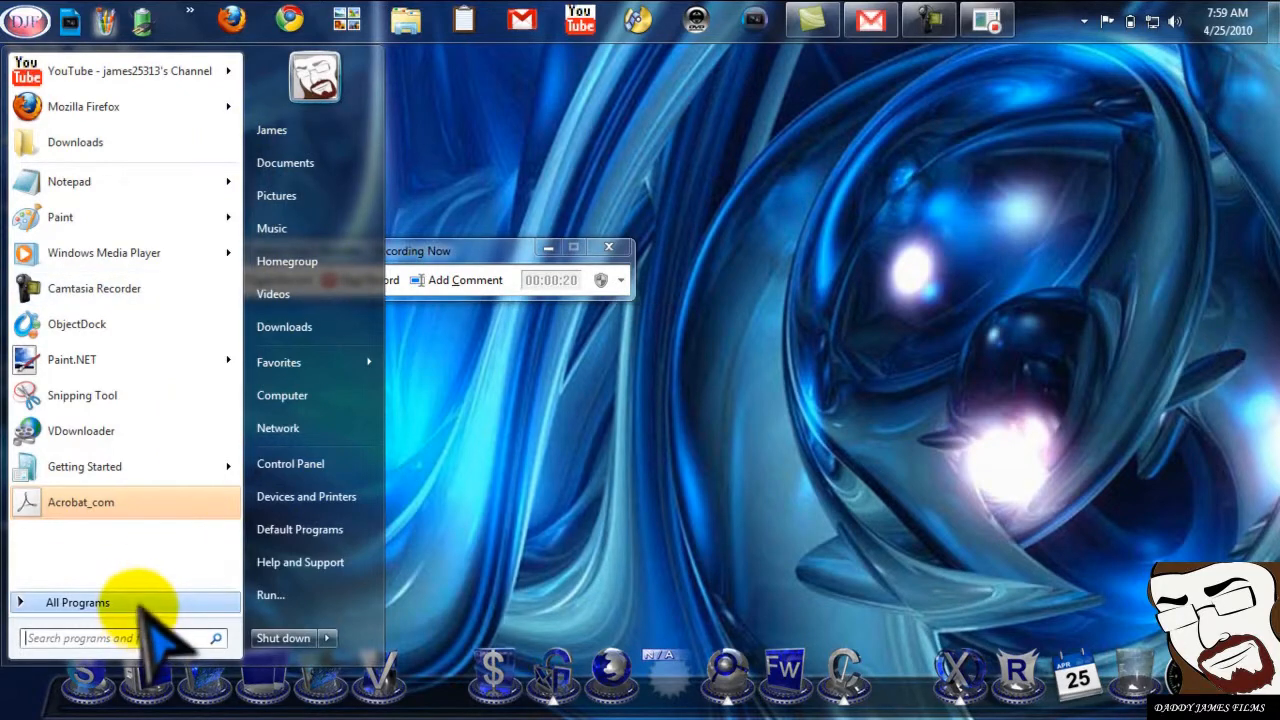
{"action": "left_click", "coordinate": [78, 602]}
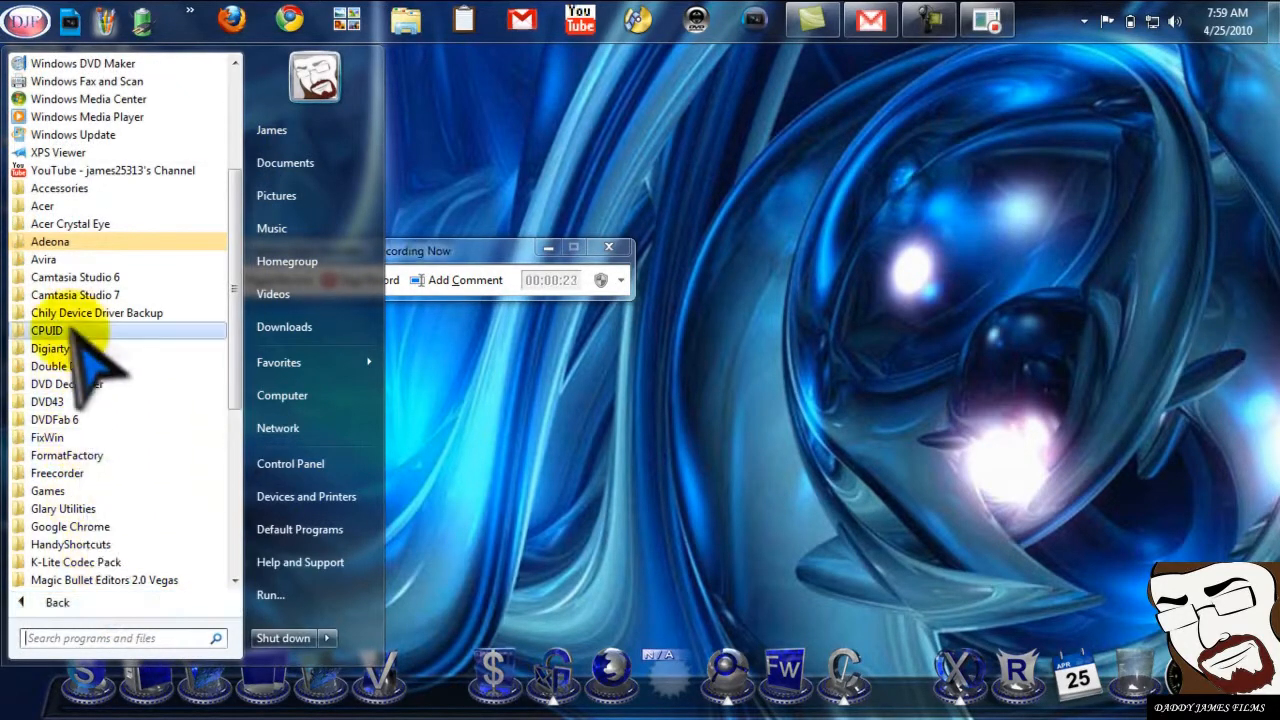
{"action": "left_click", "coordinate": [58, 188]}
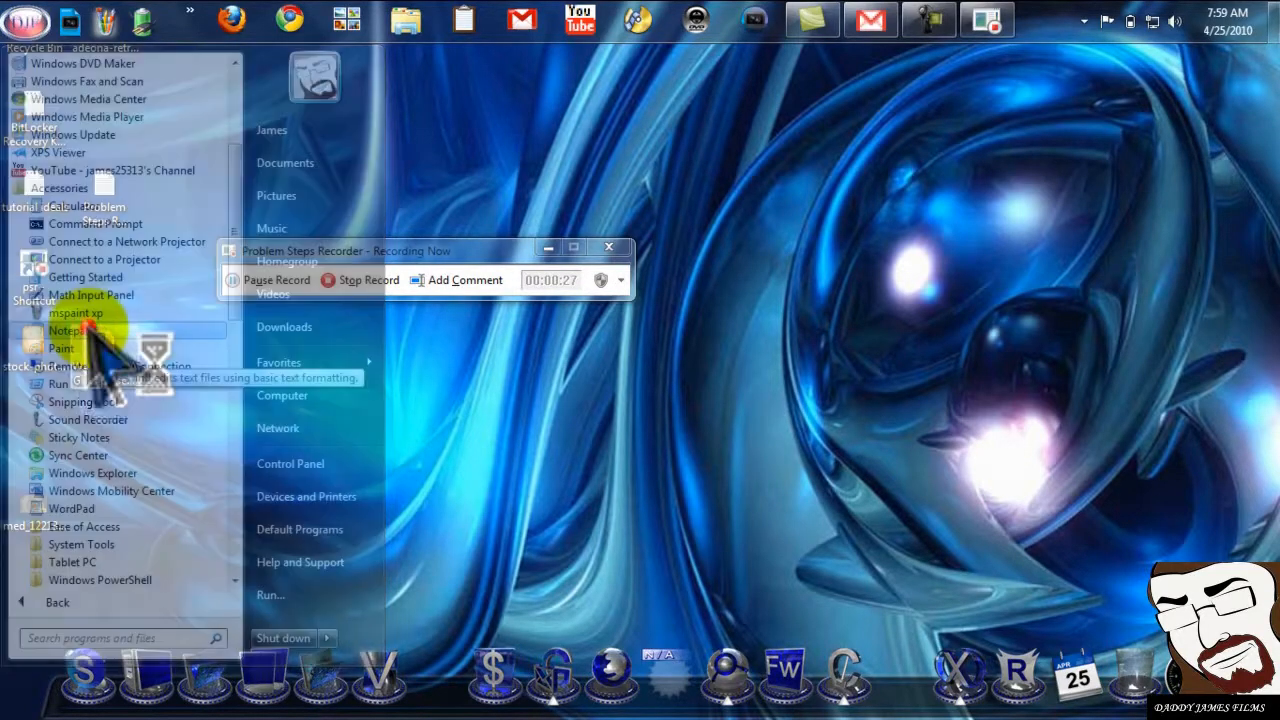
{"action": "left_click", "coordinate": [66, 330]}
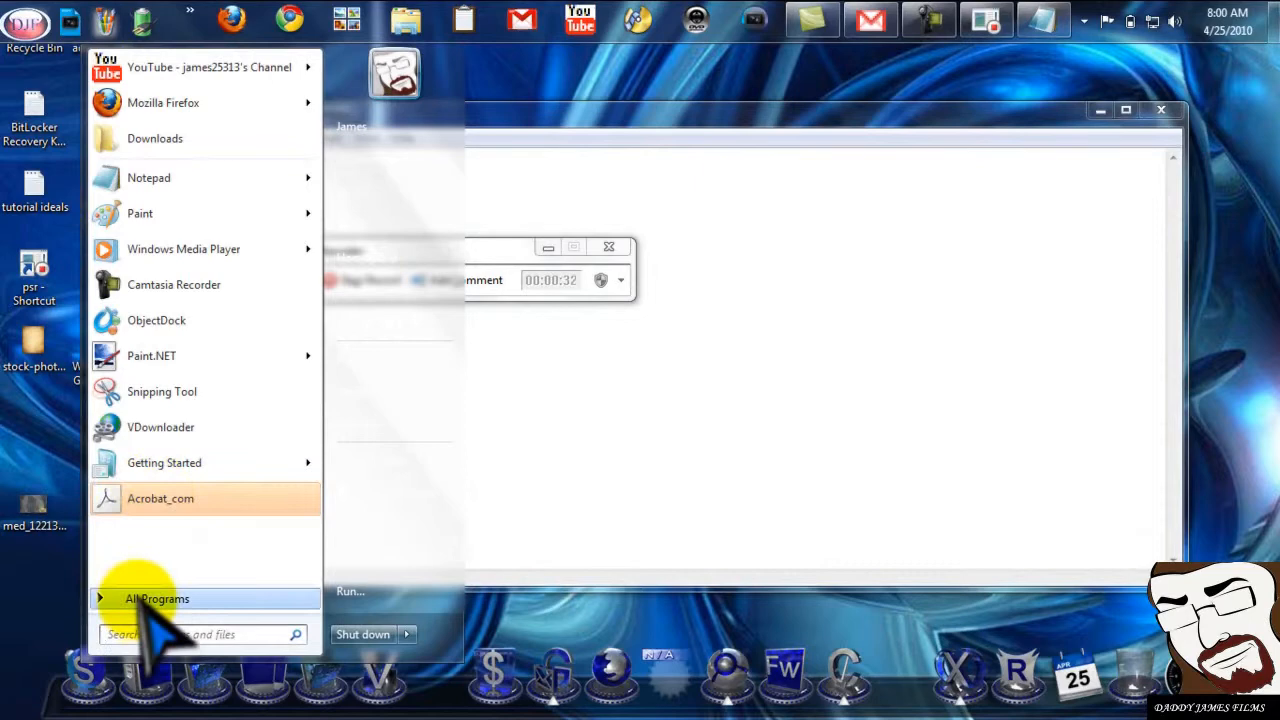
Reopen Accessories and launch a blank Notepad document while recording
{"action": "left_click", "coordinate": [156, 598]}
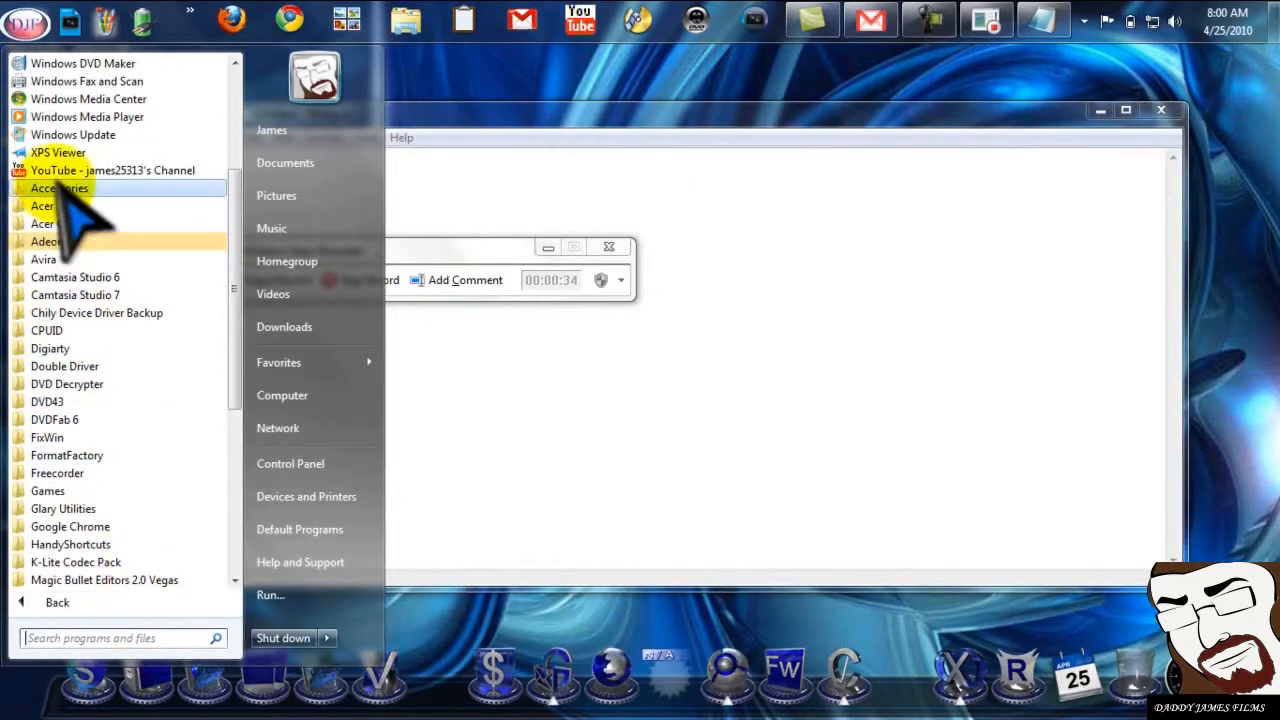
{"action": "left_click", "coordinate": [58, 188]}
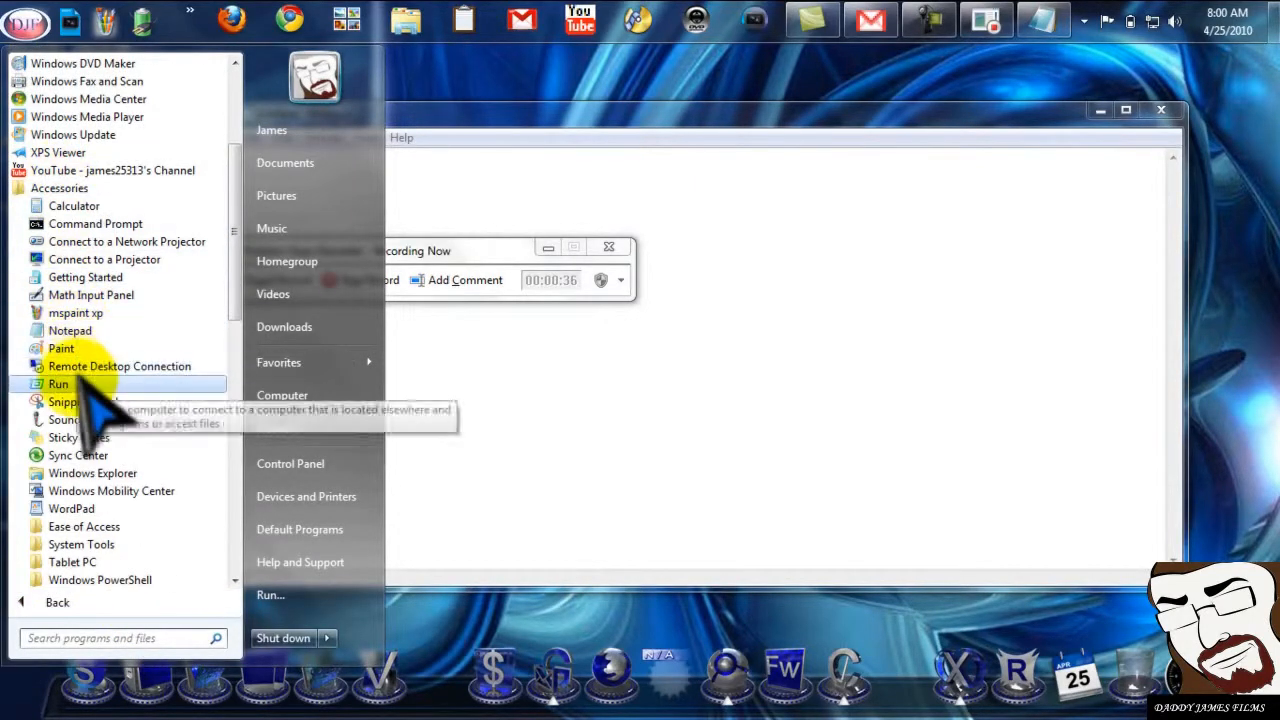
{"action": "mouse_move", "coordinate": [70, 330]}
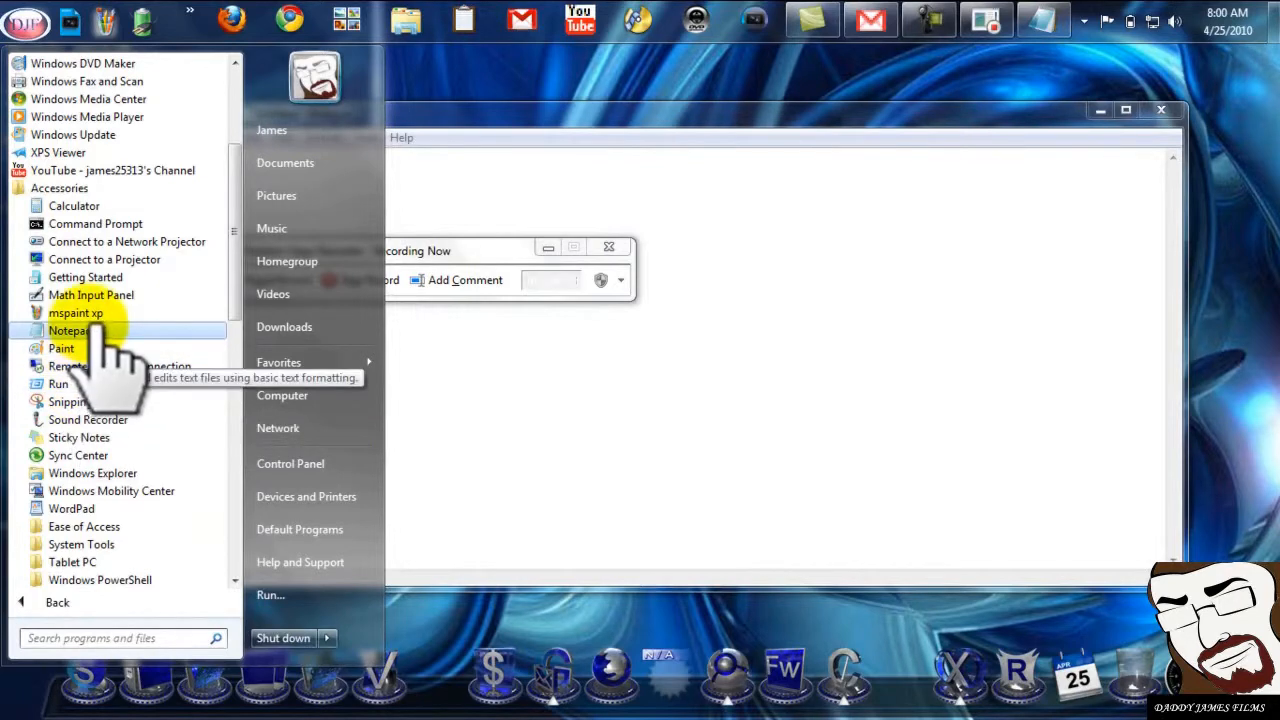
{"action": "left_click", "coordinate": [68, 330]}
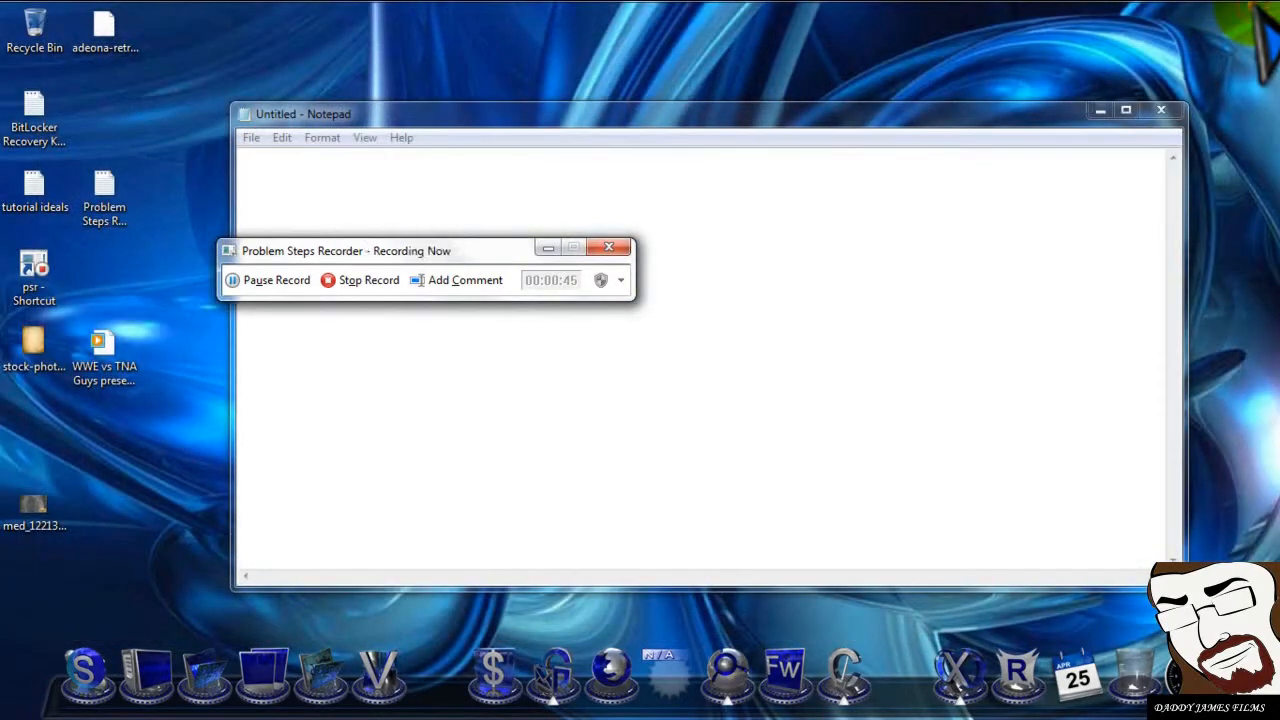
Stop recording and save the capture as a ZIP named 'test' on the desktop
{"action": "left_click", "coordinate": [360, 280]}
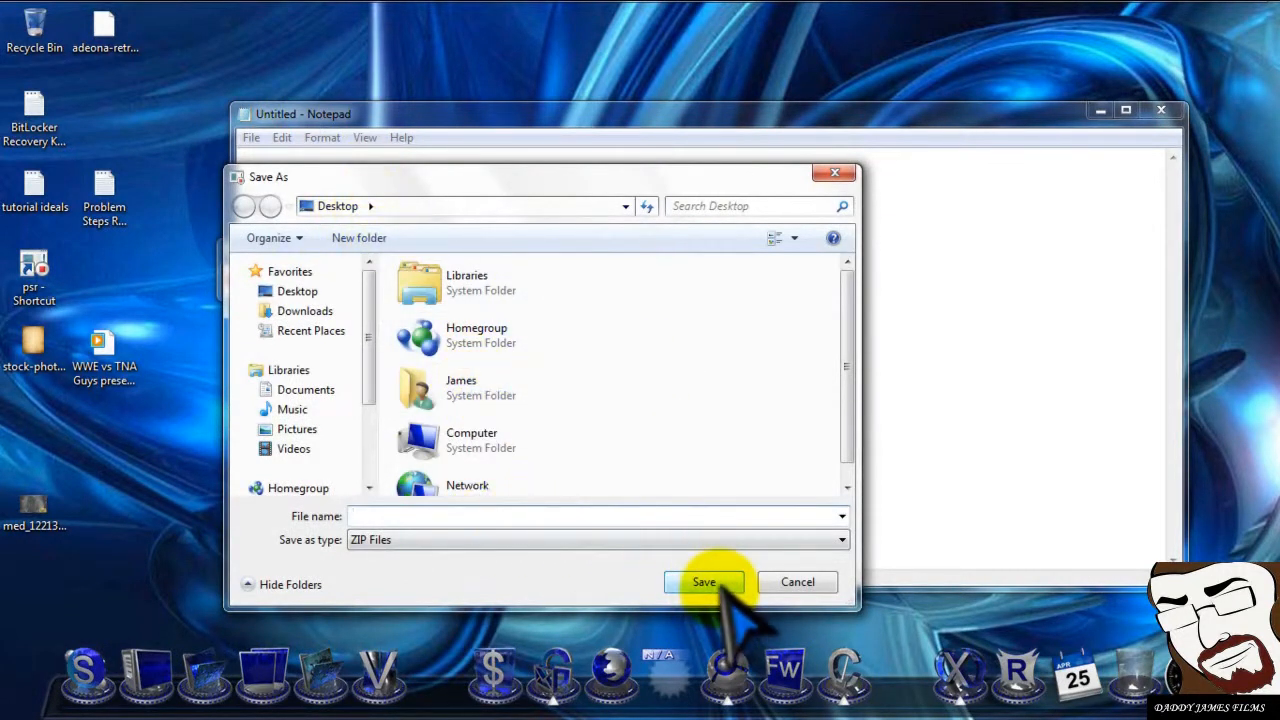
{"action": "type", "text": "test"}
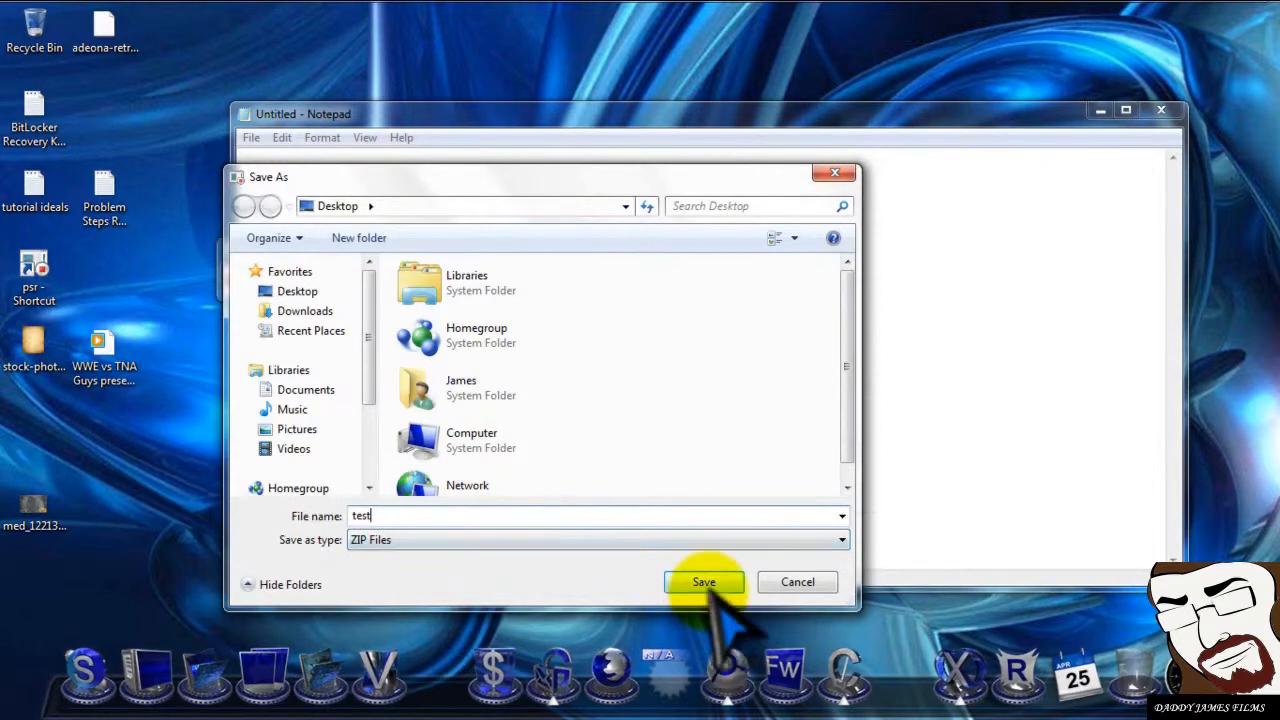
{"action": "left_click", "coordinate": [704, 582]}
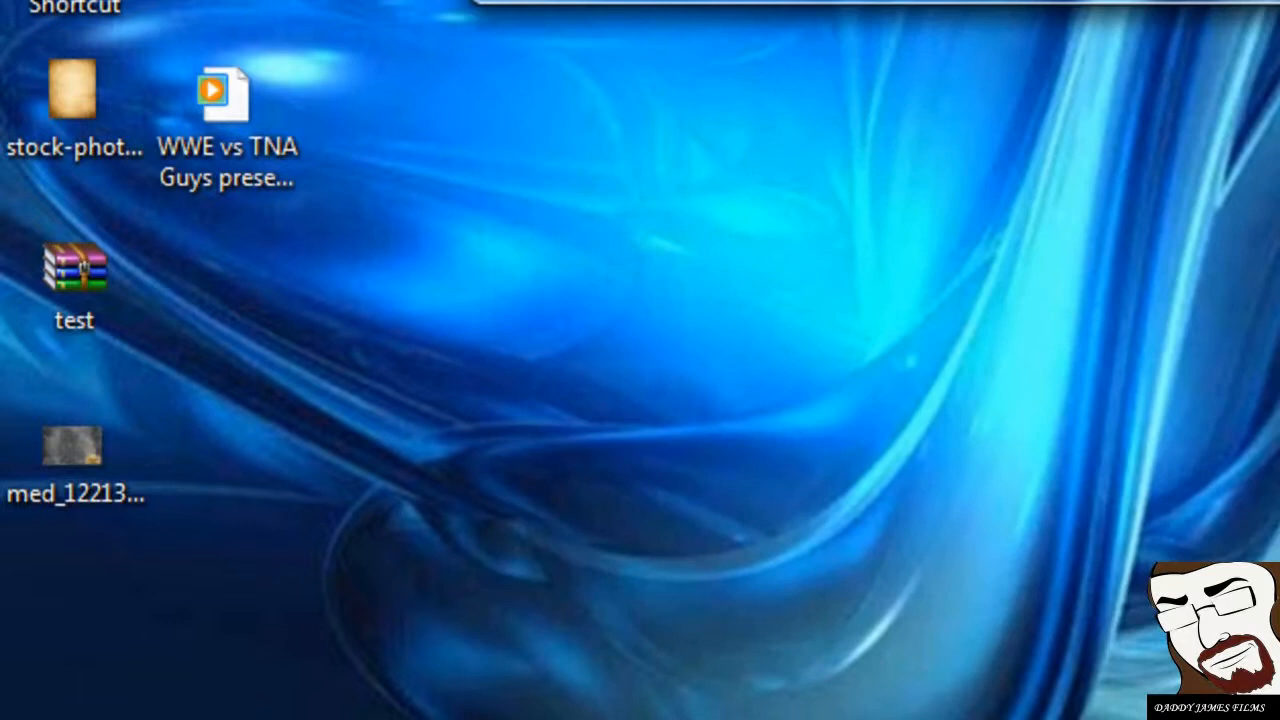
Extract the 'test' ZIP into its own 'test' folder on the desktop
{"action": "left_click", "coordinate": [72, 272]}
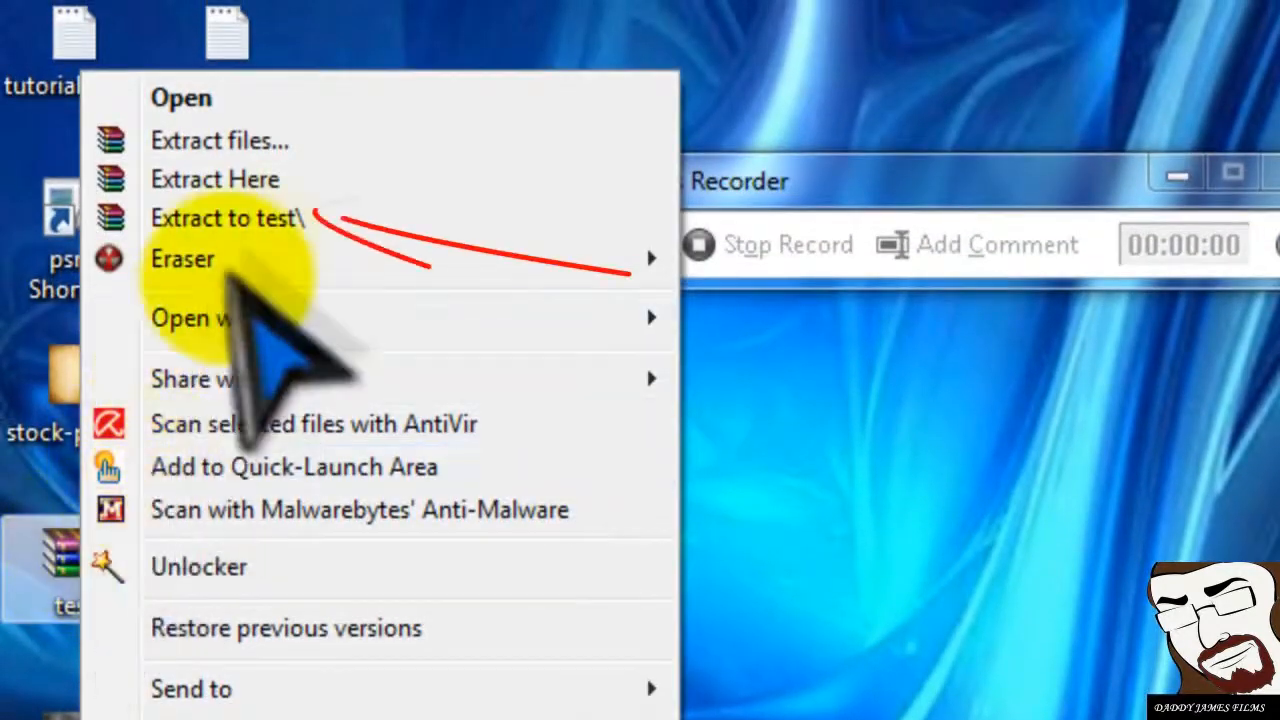
{"action": "mouse_move", "coordinate": [290, 238]}
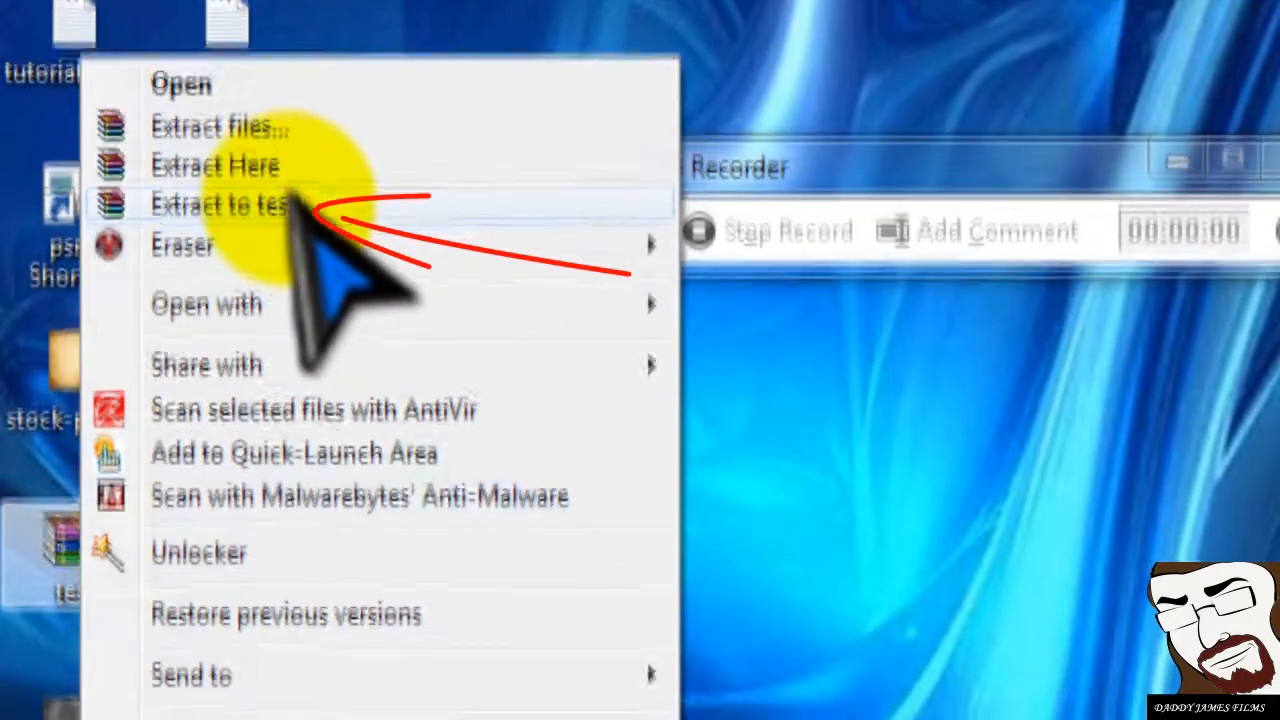
{"action": "left_click", "coordinate": [218, 204]}
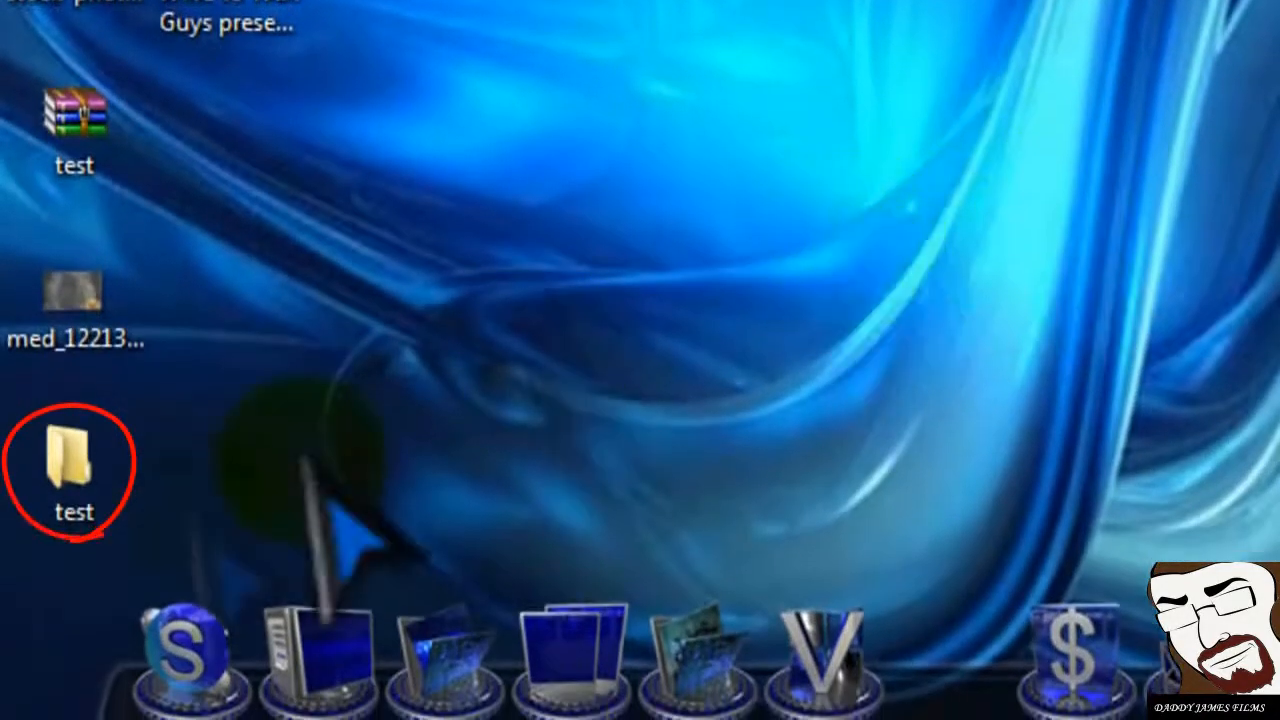
{"action": "left_click", "coordinate": [68, 476]}
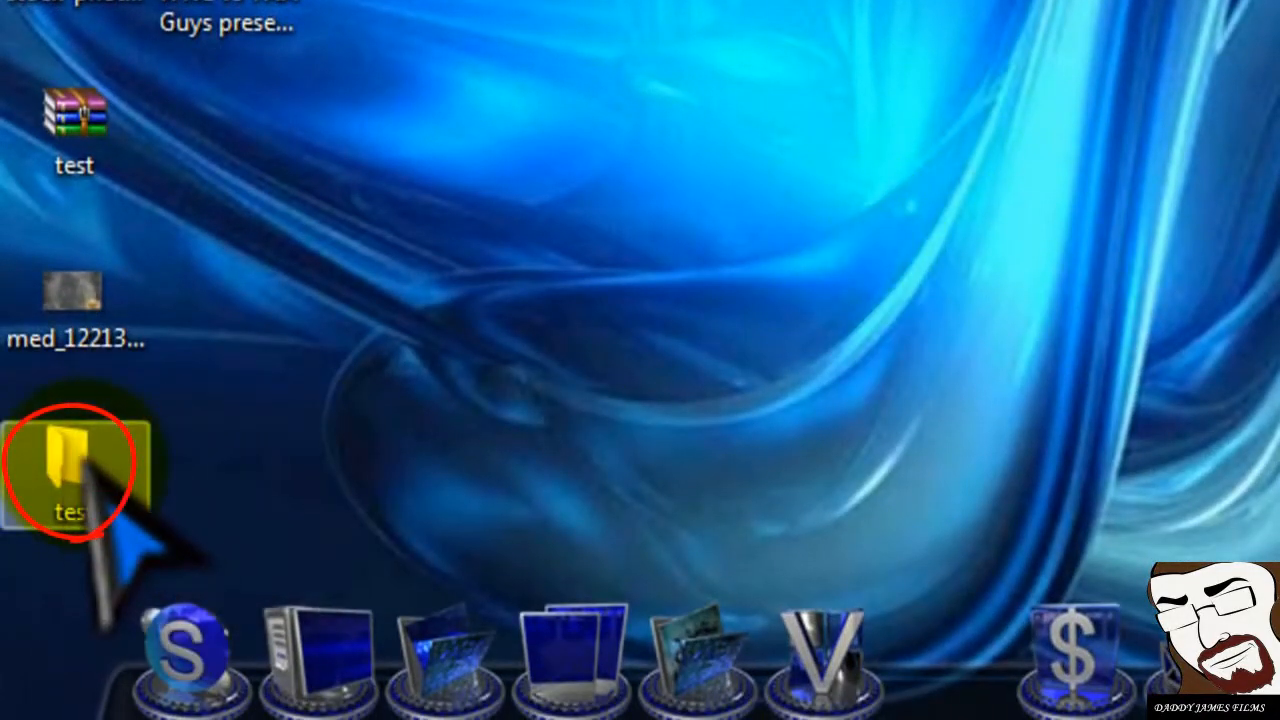
Open the 'test' folder and launch the Problem_20100425_0800 MHTML report
{"action": "double_click", "coordinate": [70, 456]}
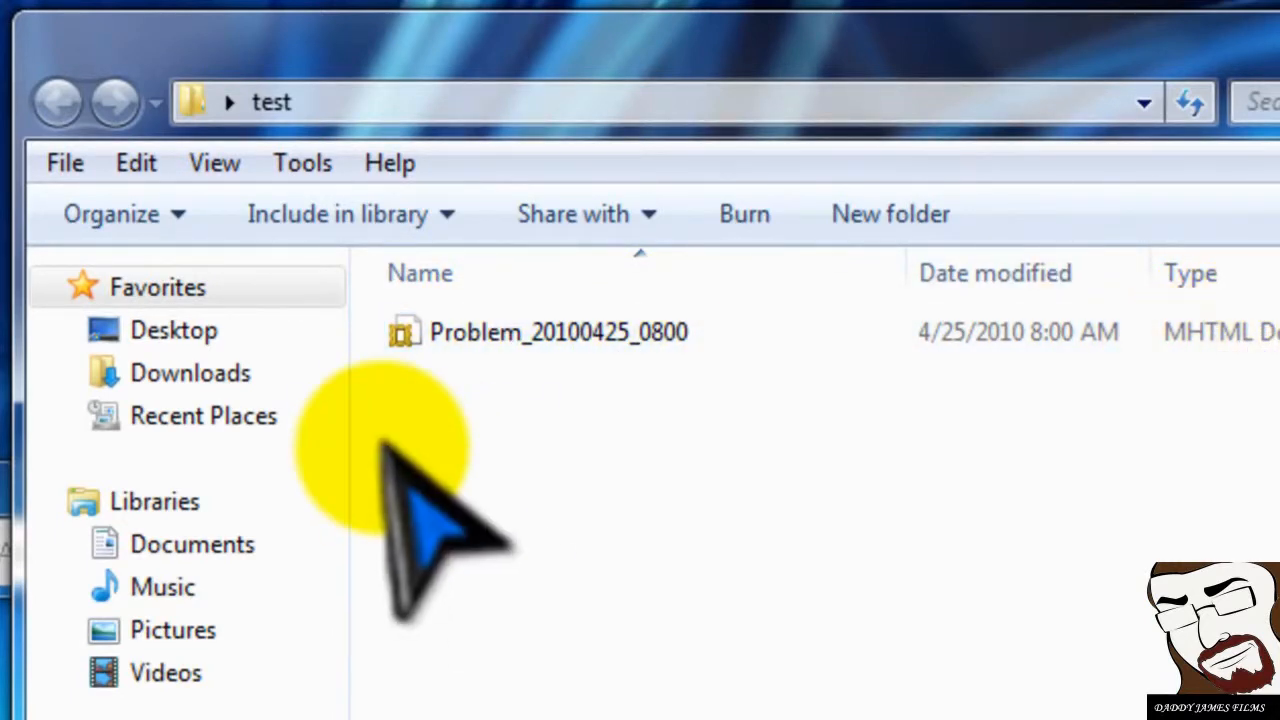
{"action": "double_click", "coordinate": [528, 332]}
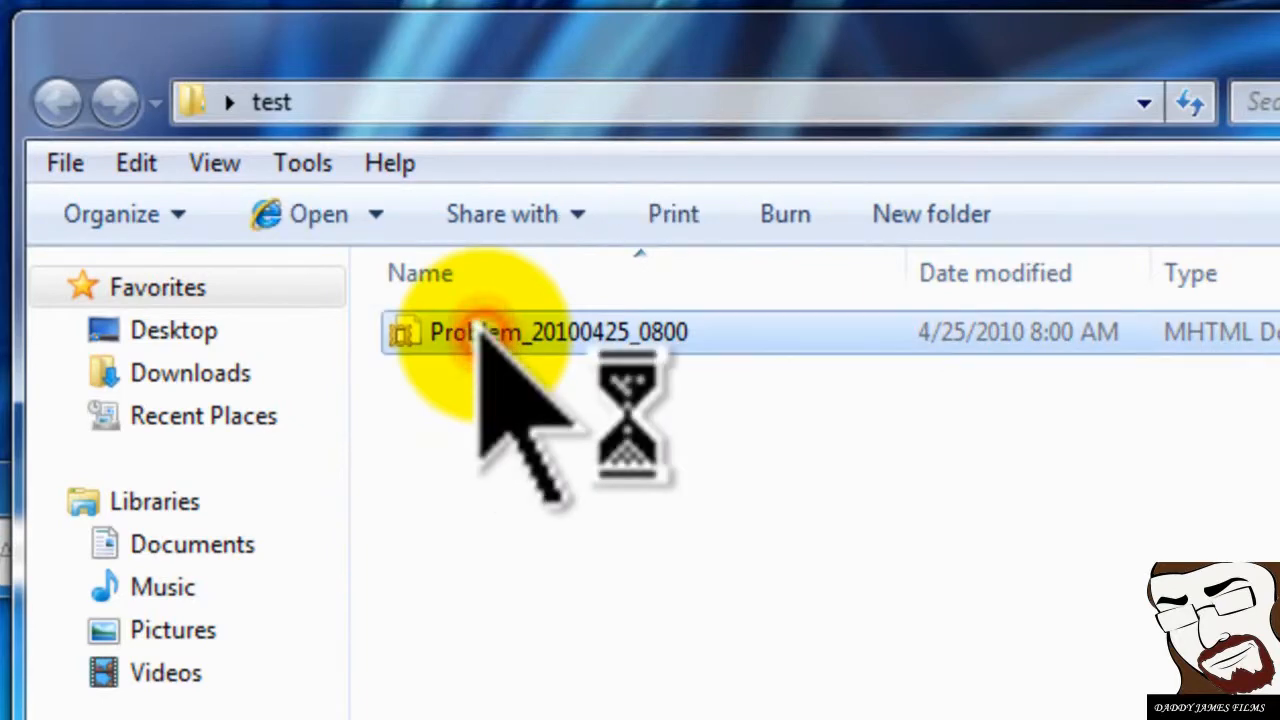
{"action": "double_click", "coordinate": [550, 332]}
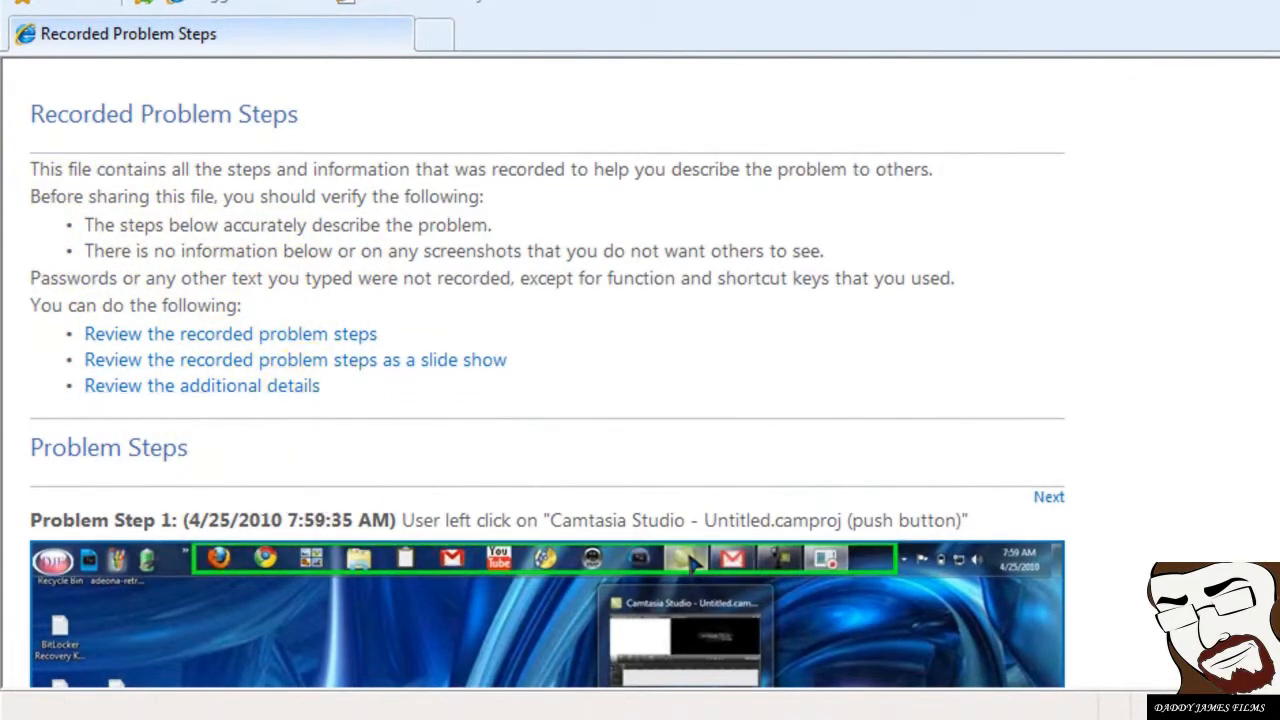
Scroll through the first recorded steps and their screenshots in the report
{"action": "scroll", "scroll_direction": "down", "scroll_amount": 3}
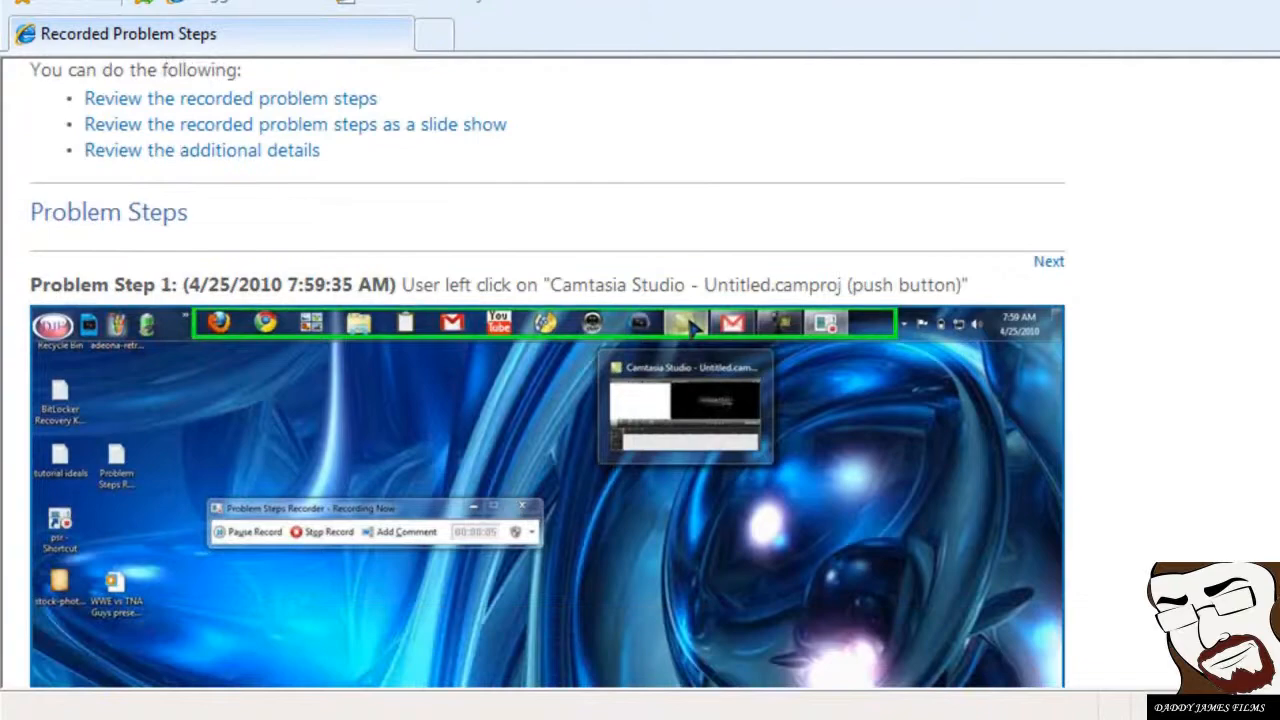
{"action": "scroll", "scroll_direction": "down", "scroll_amount": 3}
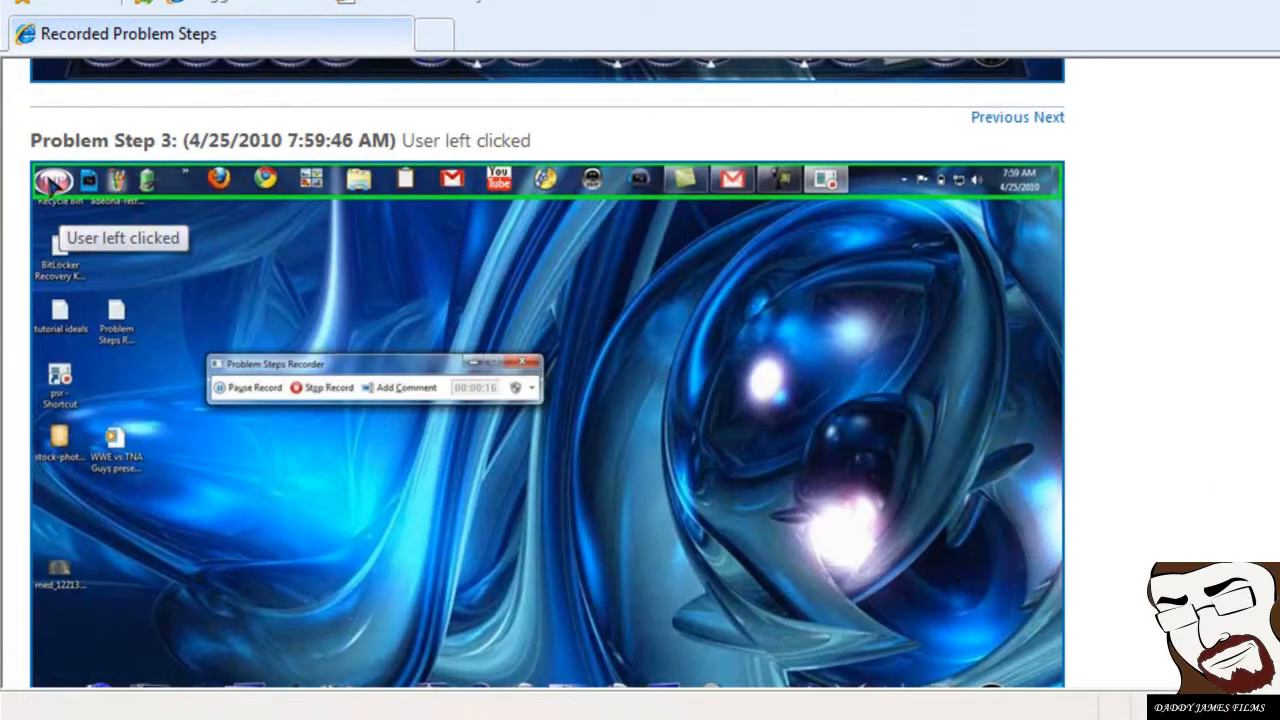
{"action": "scroll", "scroll_direction": "down", "scroll_amount": 3}
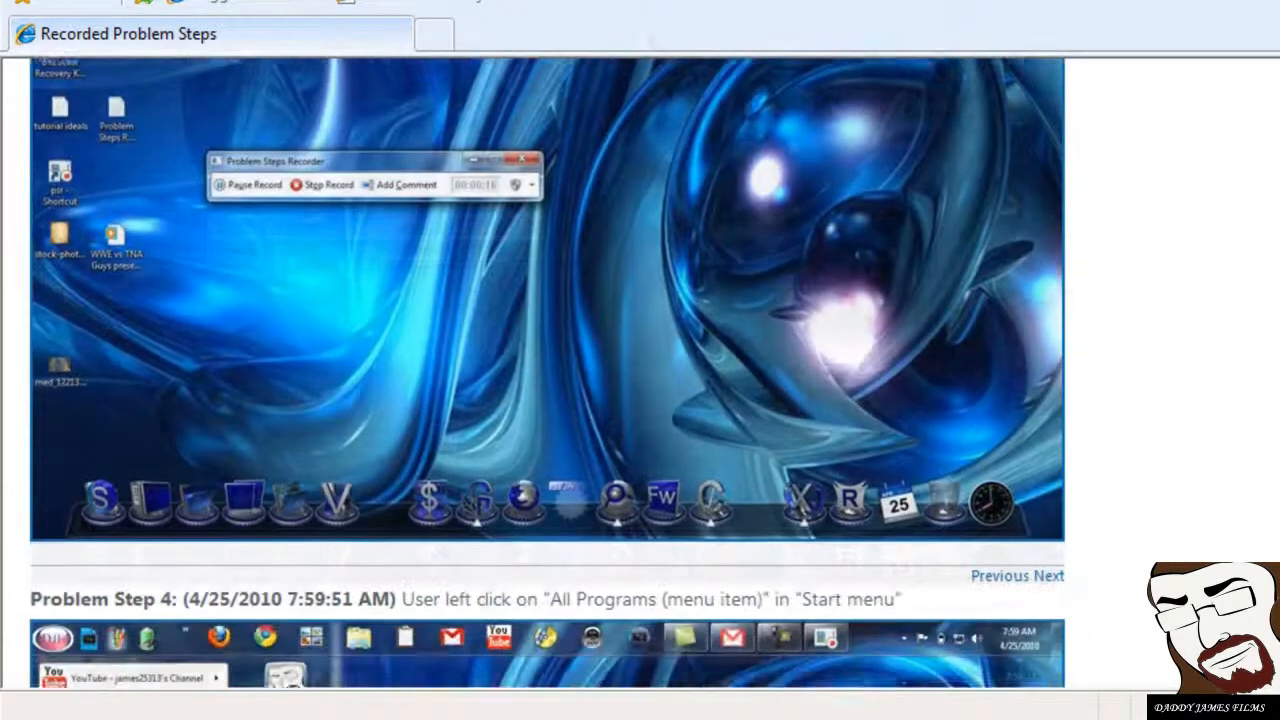
{"action": "left_click", "coordinate": [94, 540]}
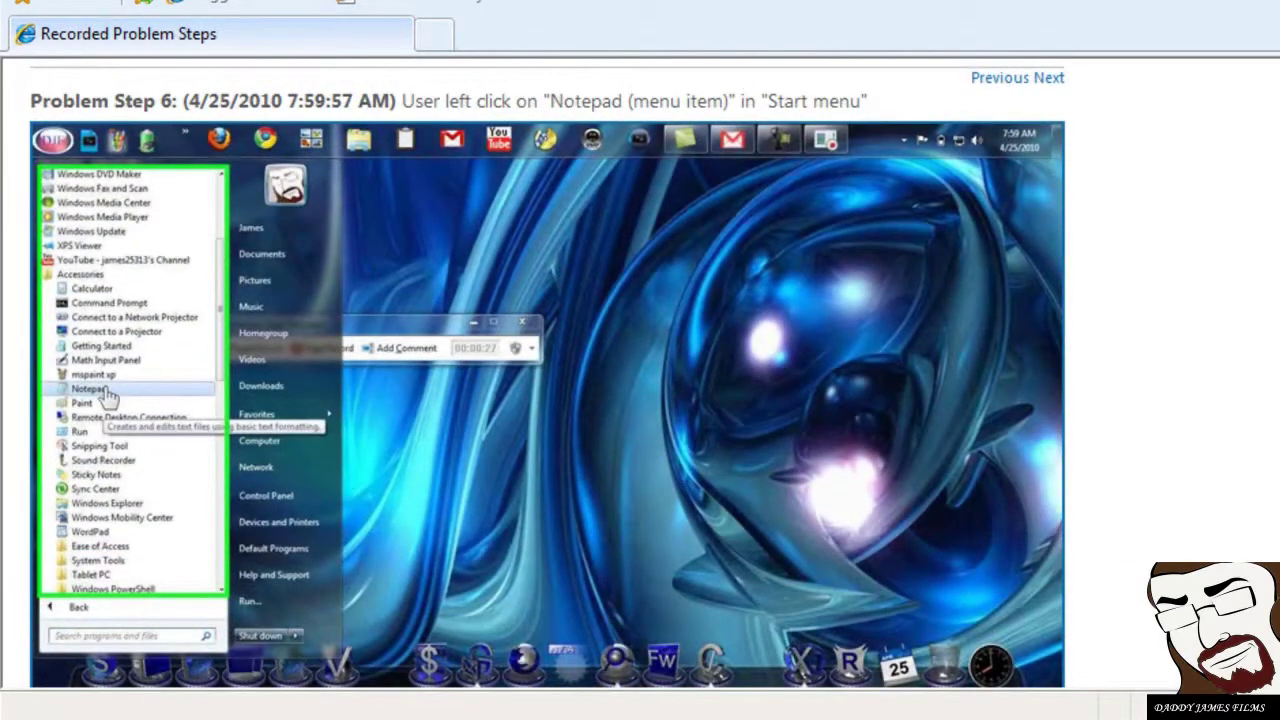
{"action": "left_click", "coordinate": [84, 388]}
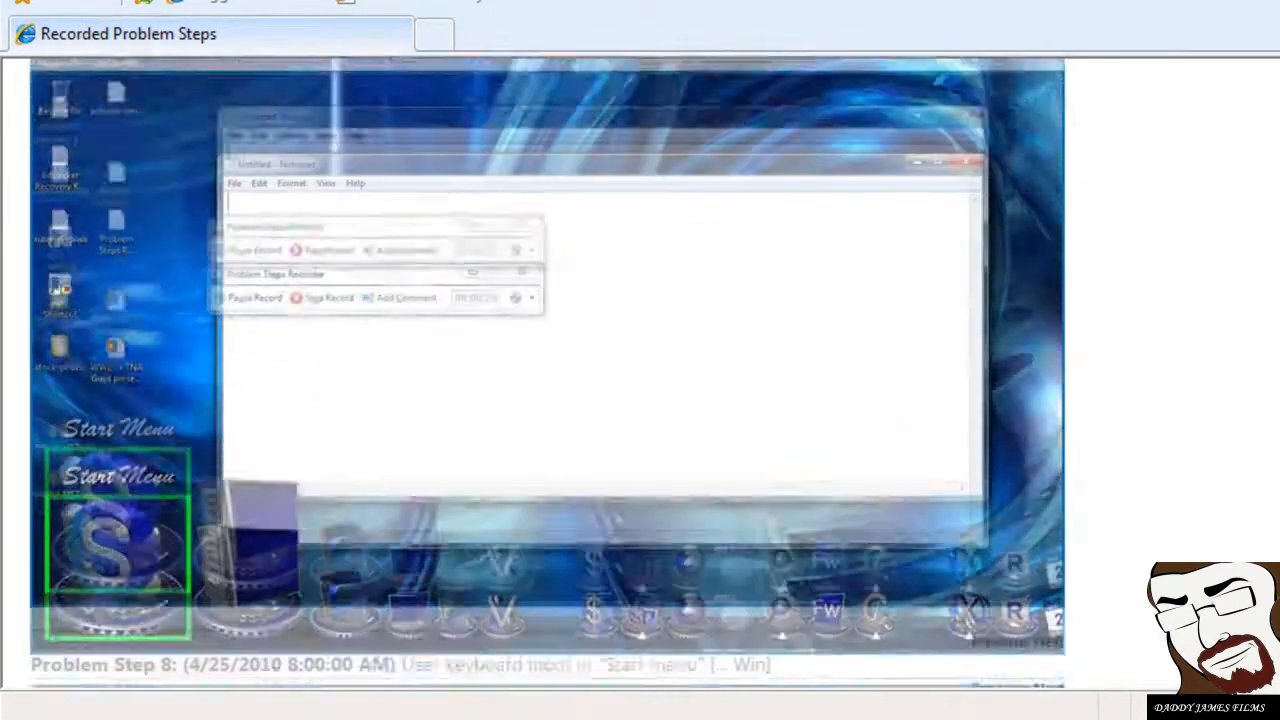
{"action": "scroll", "scroll_direction": "down", "scroll_amount": 3}
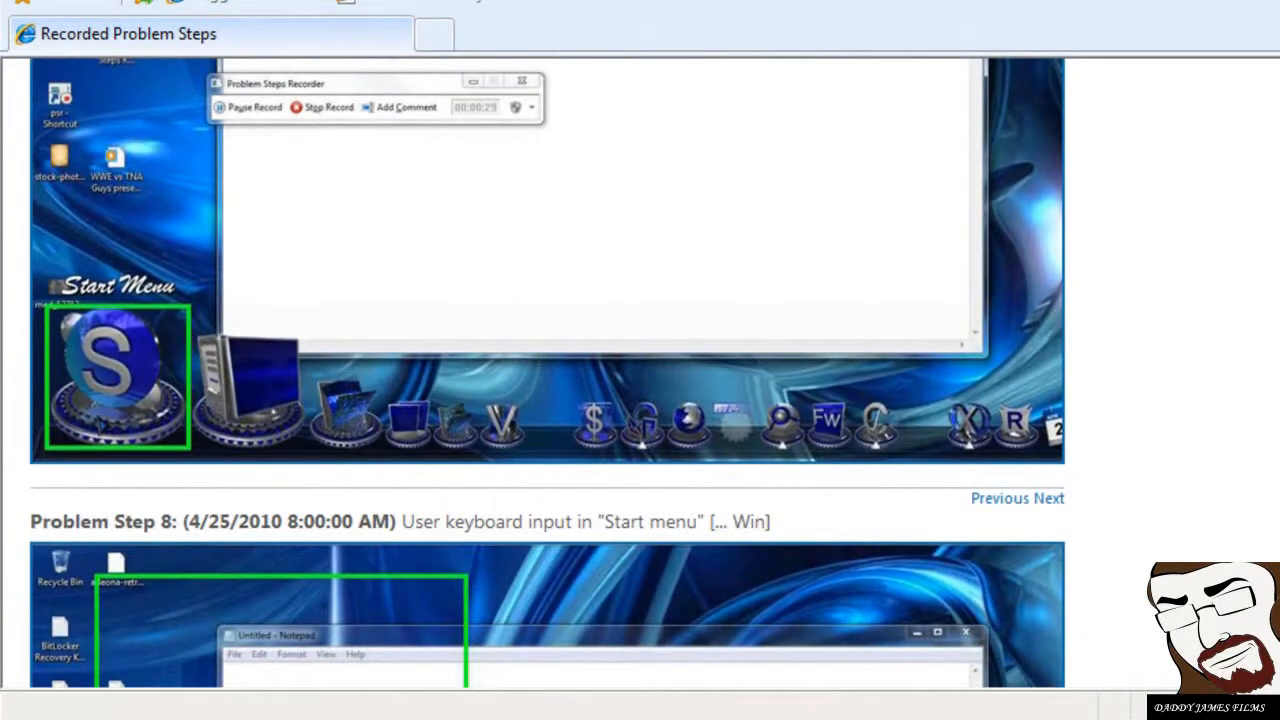
{"action": "left_click", "coordinate": [116, 376]}
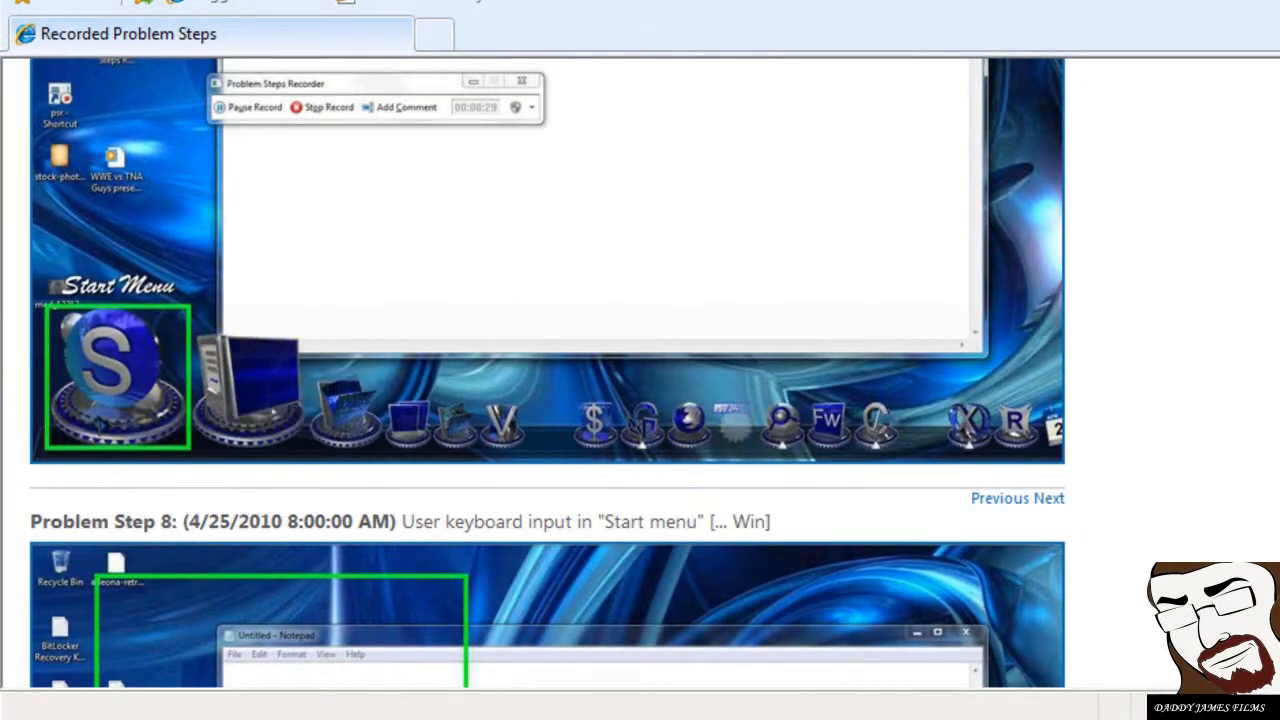
Continue down the remaining steps to the Additional Details section listing 12 steps
{"action": "scroll", "scroll_direction": "down", "scroll_amount": 3}
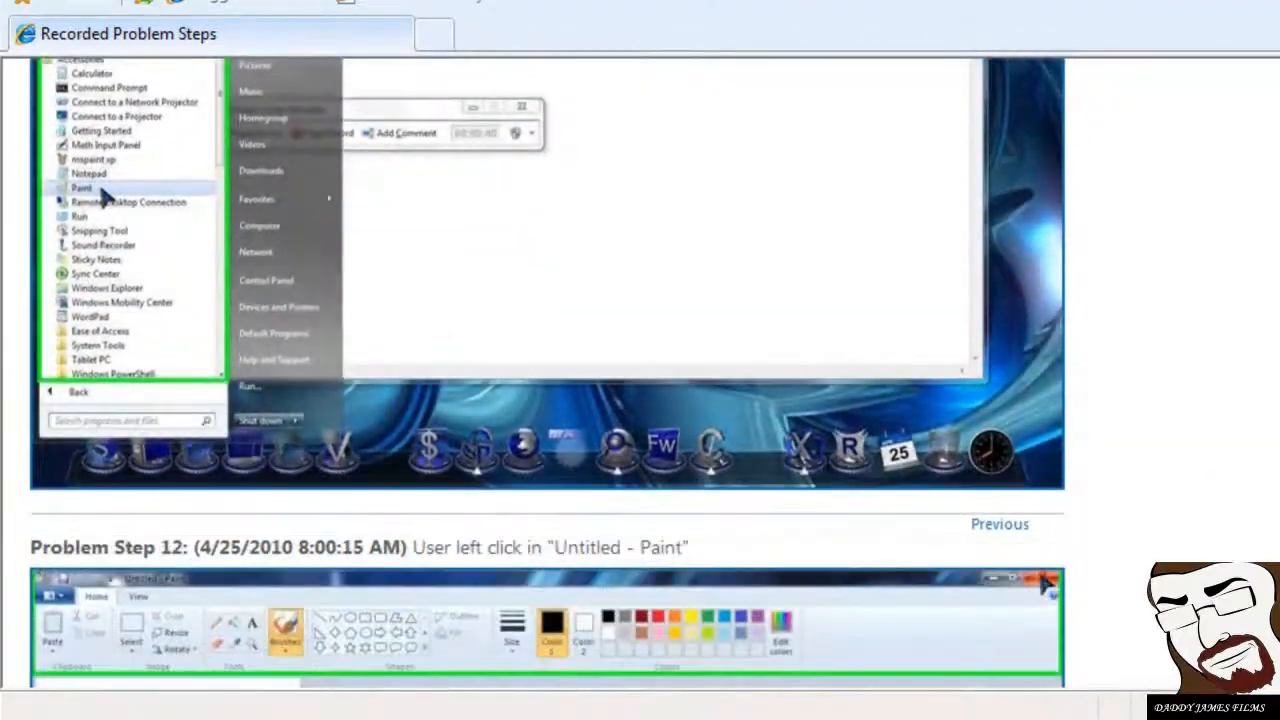
{"action": "scroll", "scroll_direction": "down", "scroll_amount": 3}
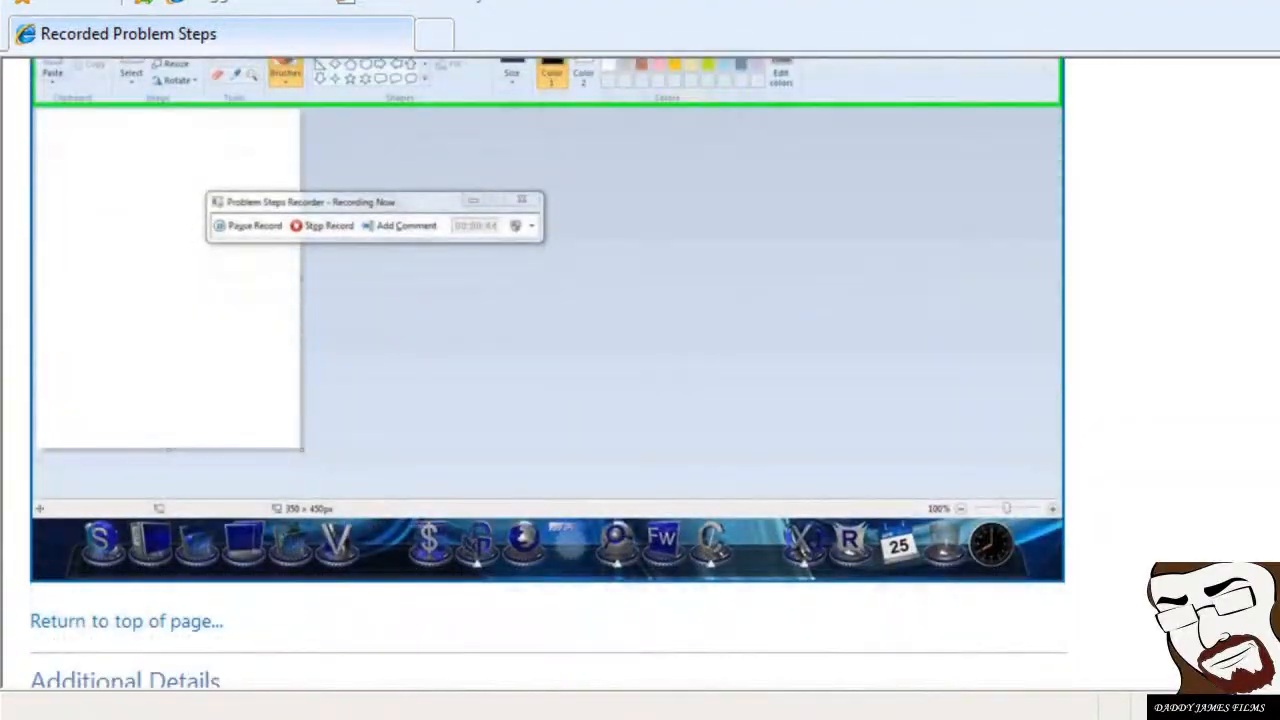
{"action": "scroll", "scroll_direction": "down", "scroll_amount": 3}
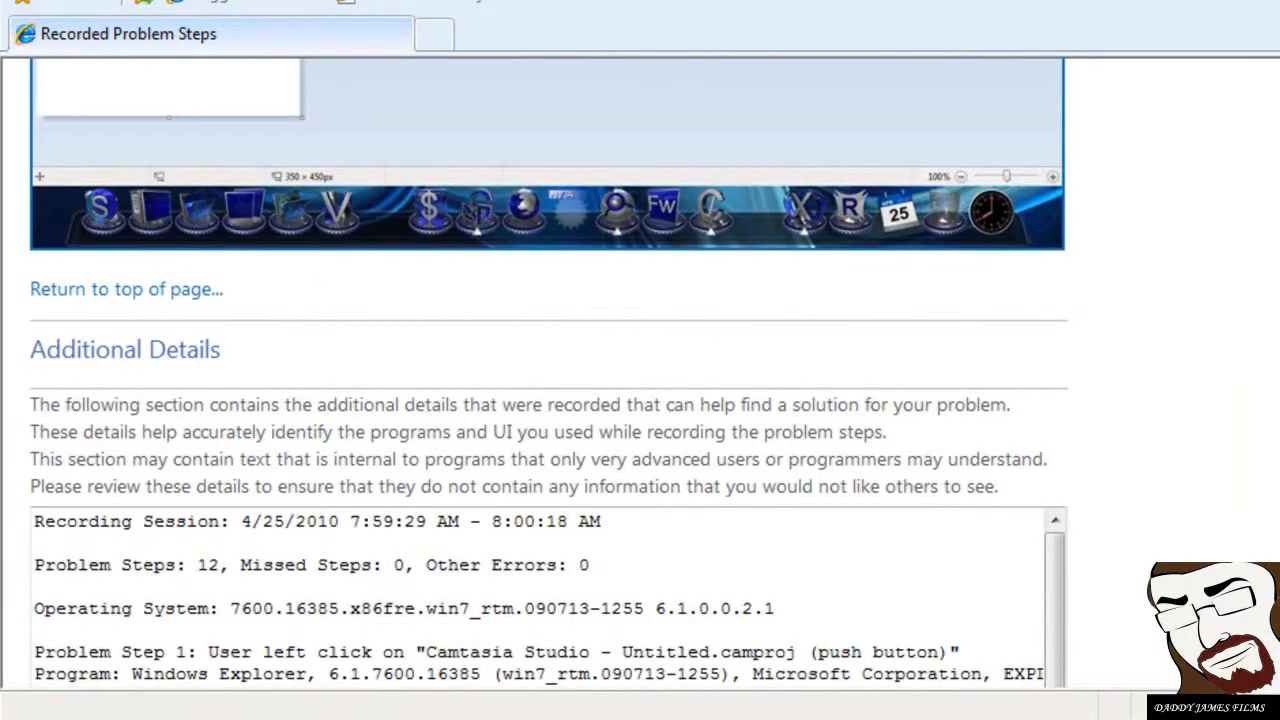
{"action": "scroll", "scroll_direction": "down", "scroll_amount": 3}
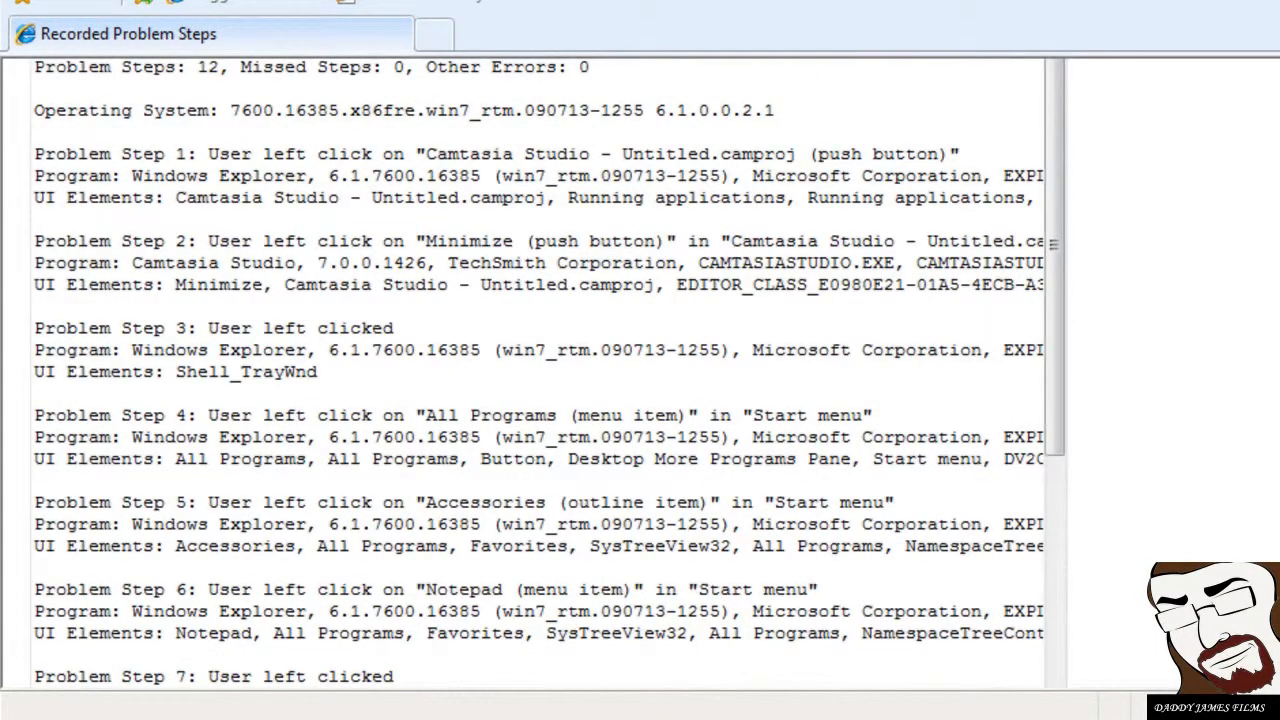